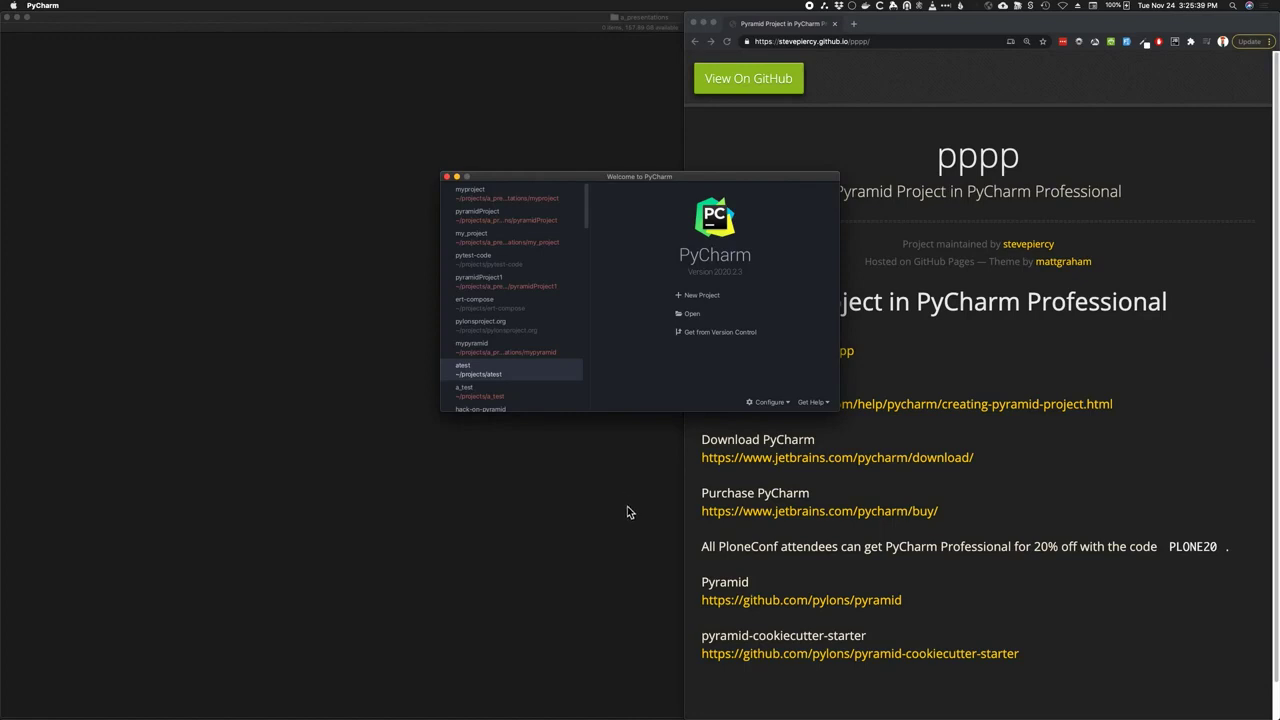
pyautogui.moveTo(368, 490)
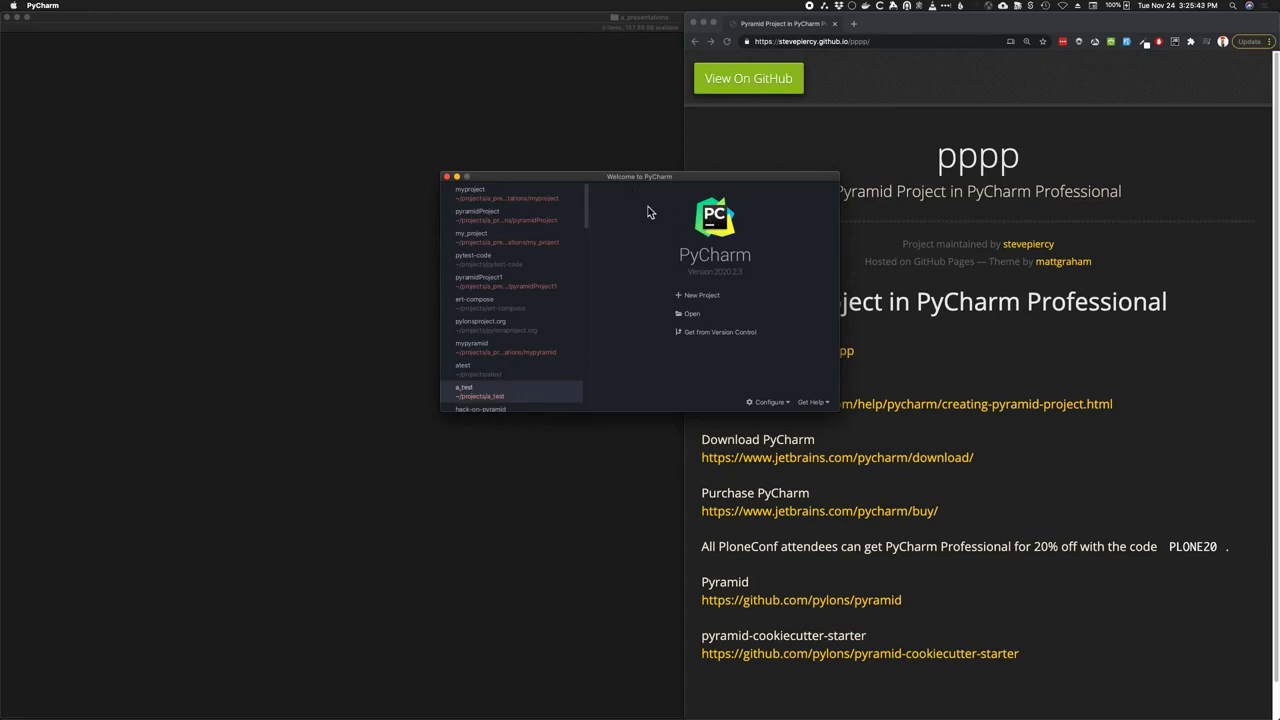
# Begin a new Pyramid project and name its location folder myproject
pyautogui.click(700, 296)
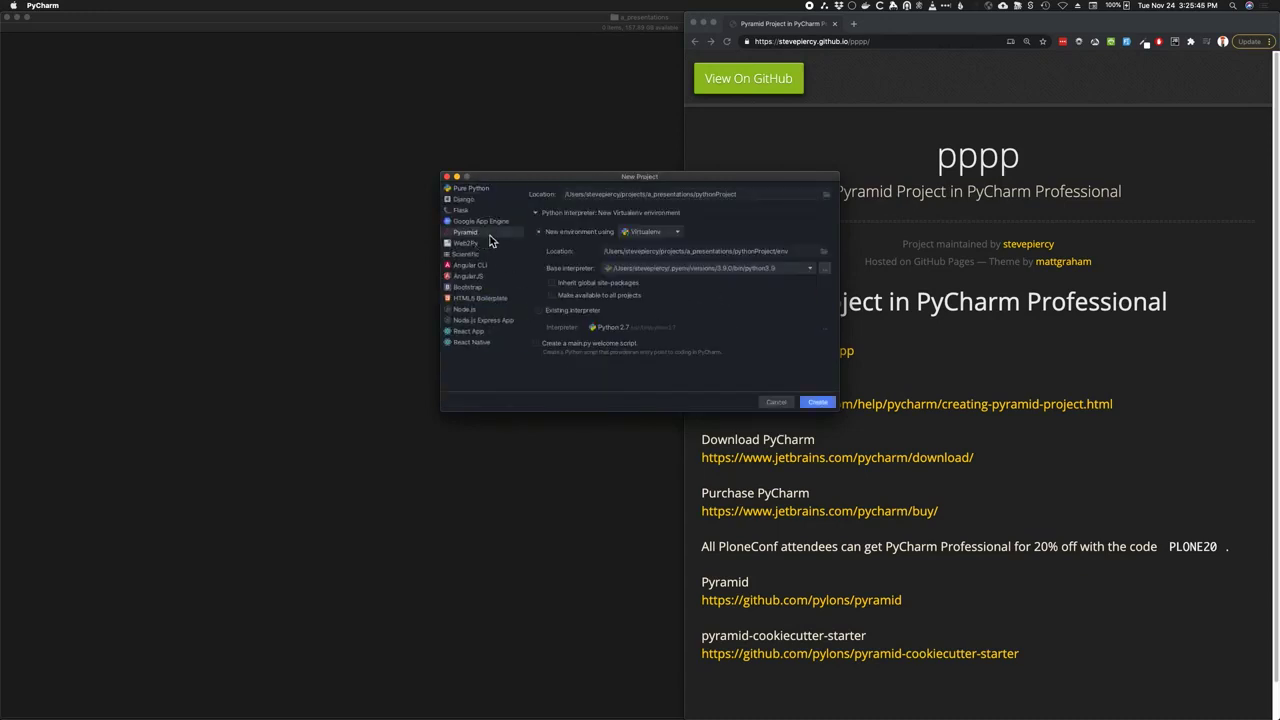
pyautogui.click(562, 348)
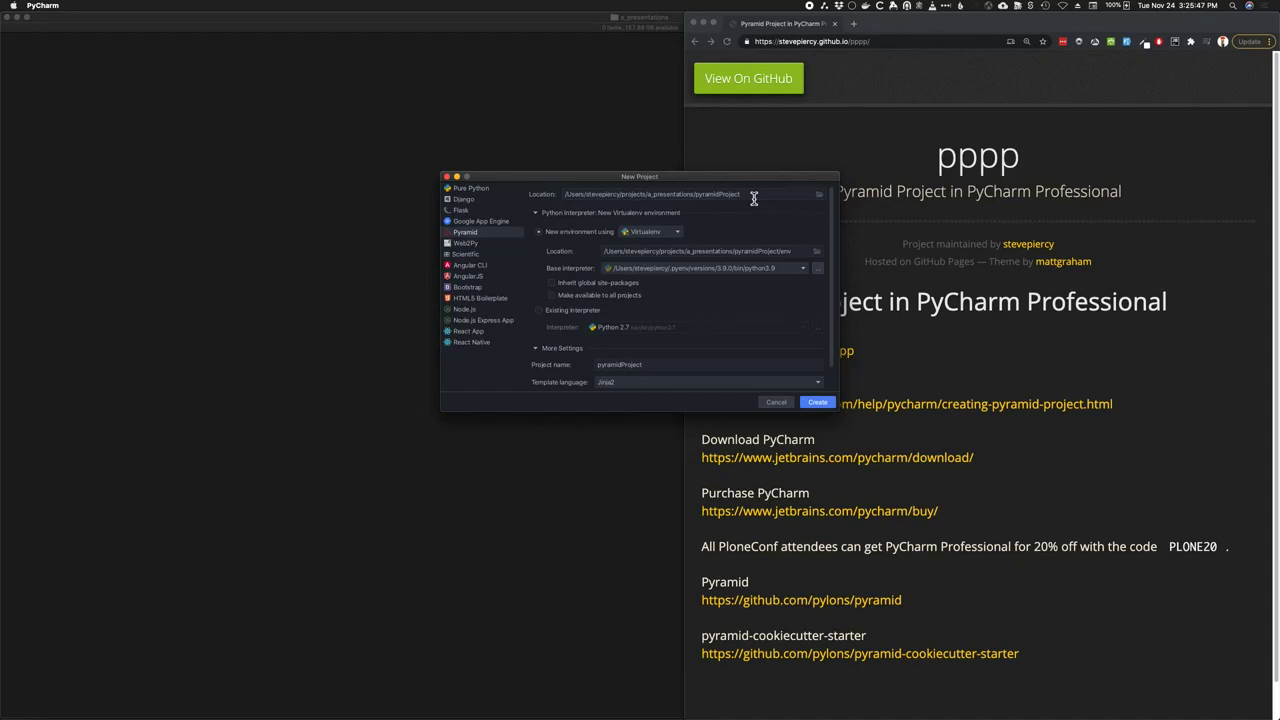
pyautogui.doubleClick(716, 194)
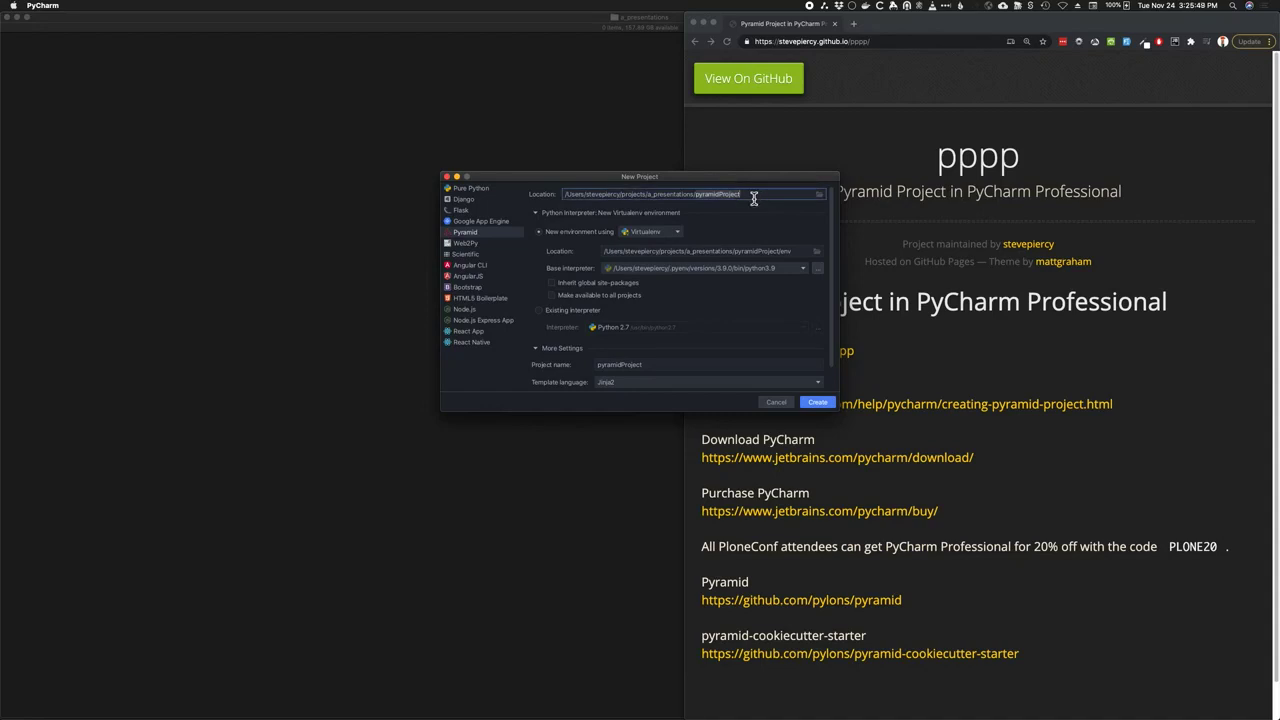
pyautogui.write('myproj')
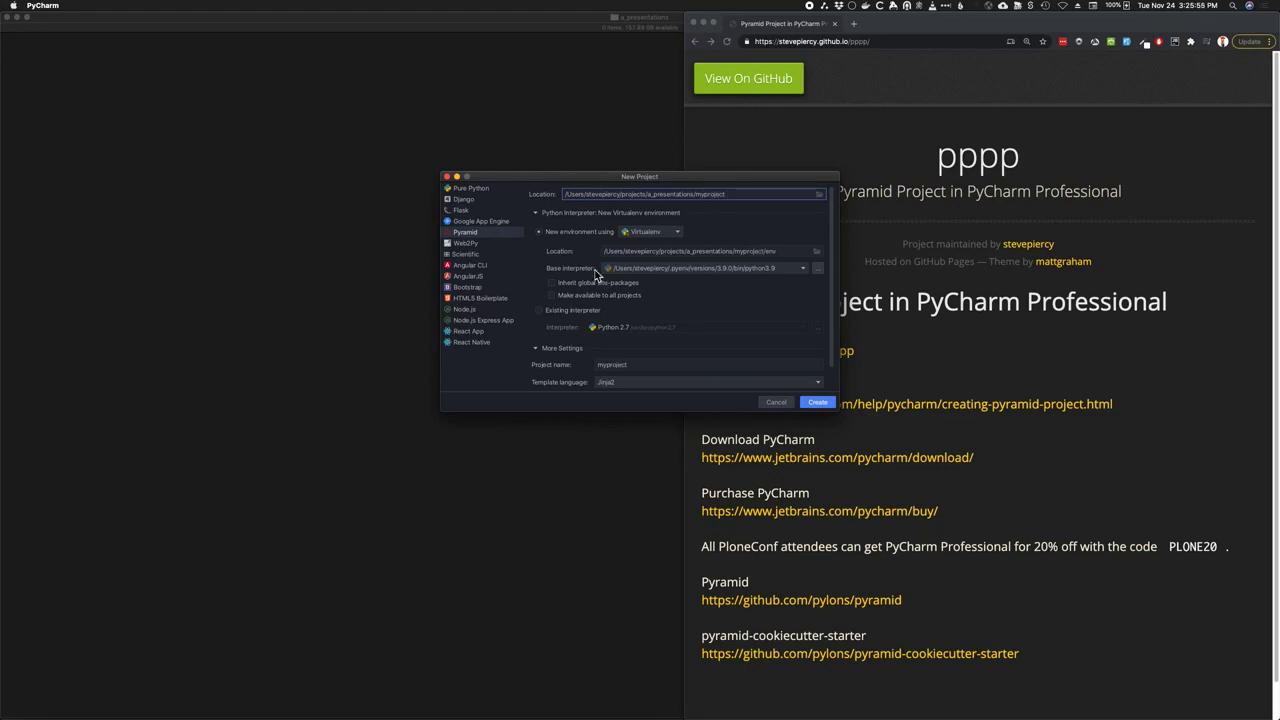
pyautogui.moveTo(648, 318)
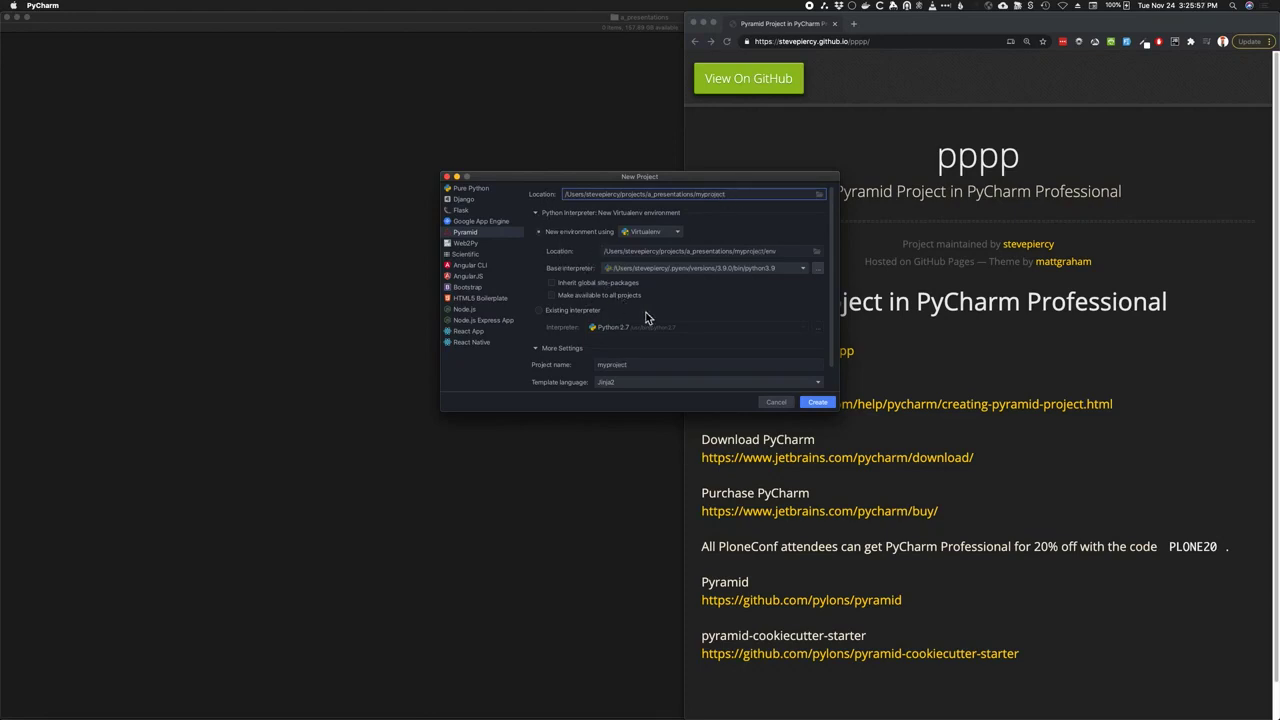
pyautogui.moveTo(676, 302)
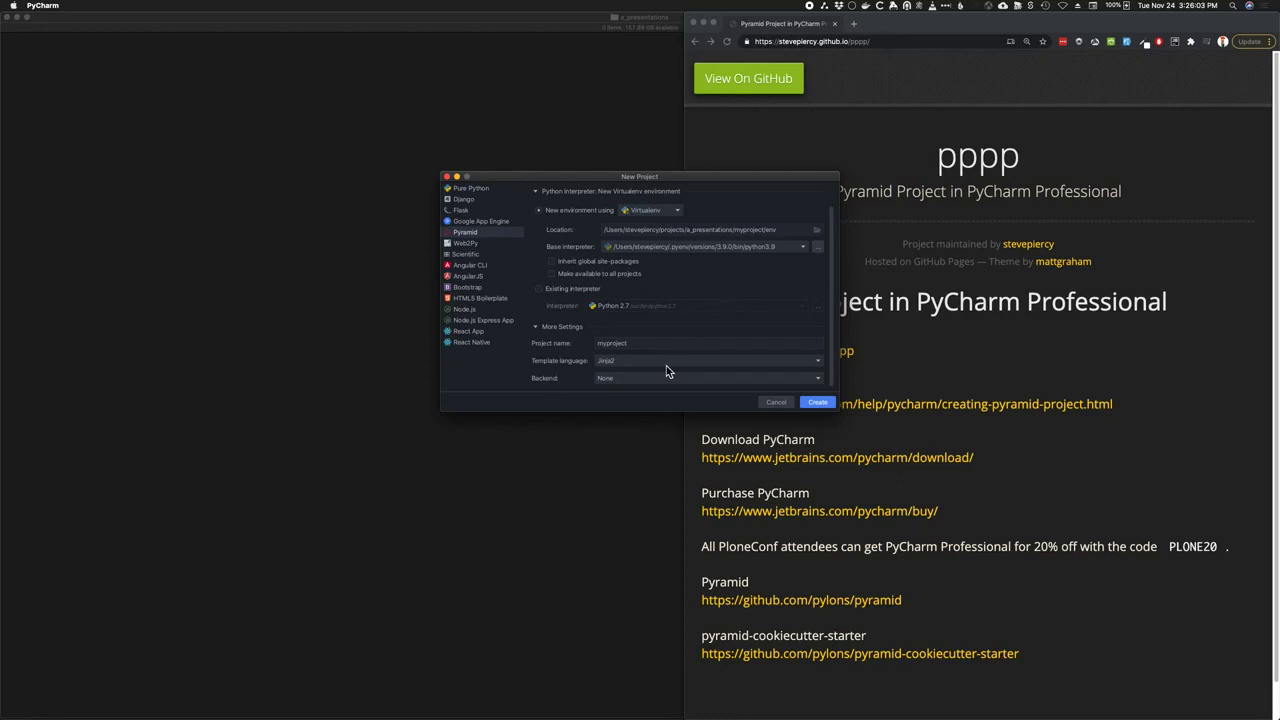
pyautogui.moveTo(564, 386)
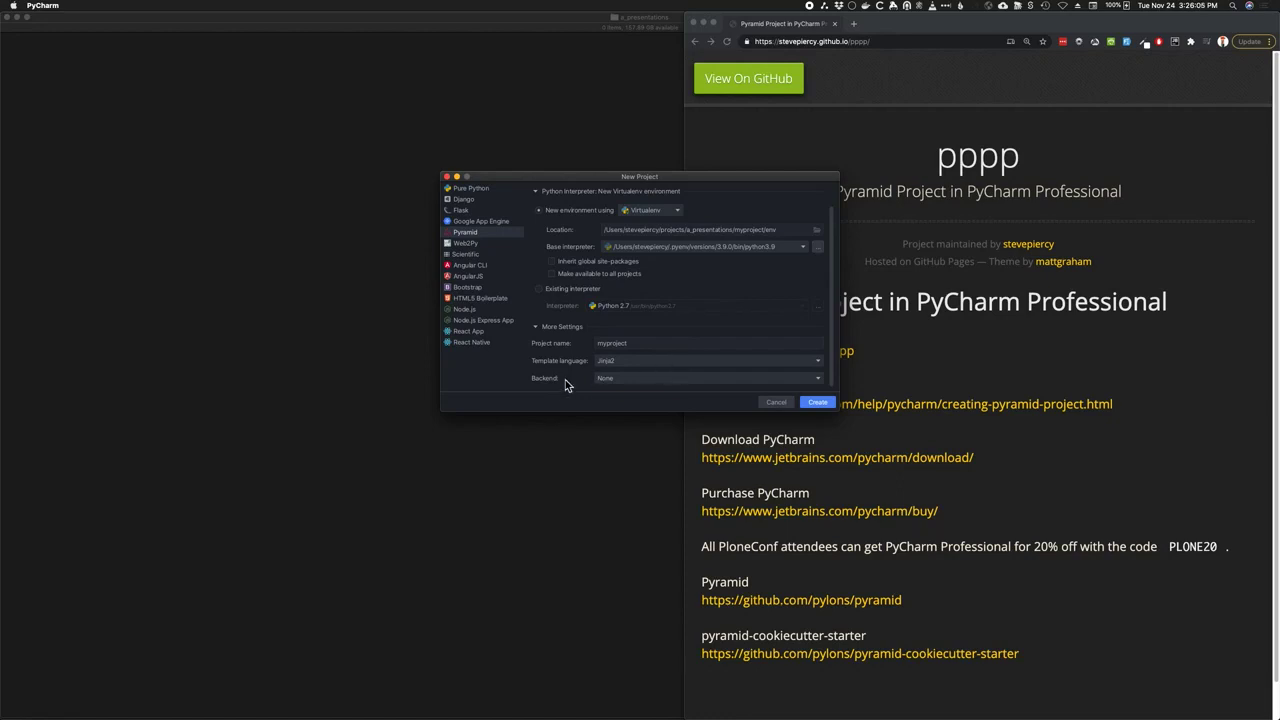
# Choose SQLAlchemy as the backend under More Settings and create the project
pyautogui.click(708, 378)
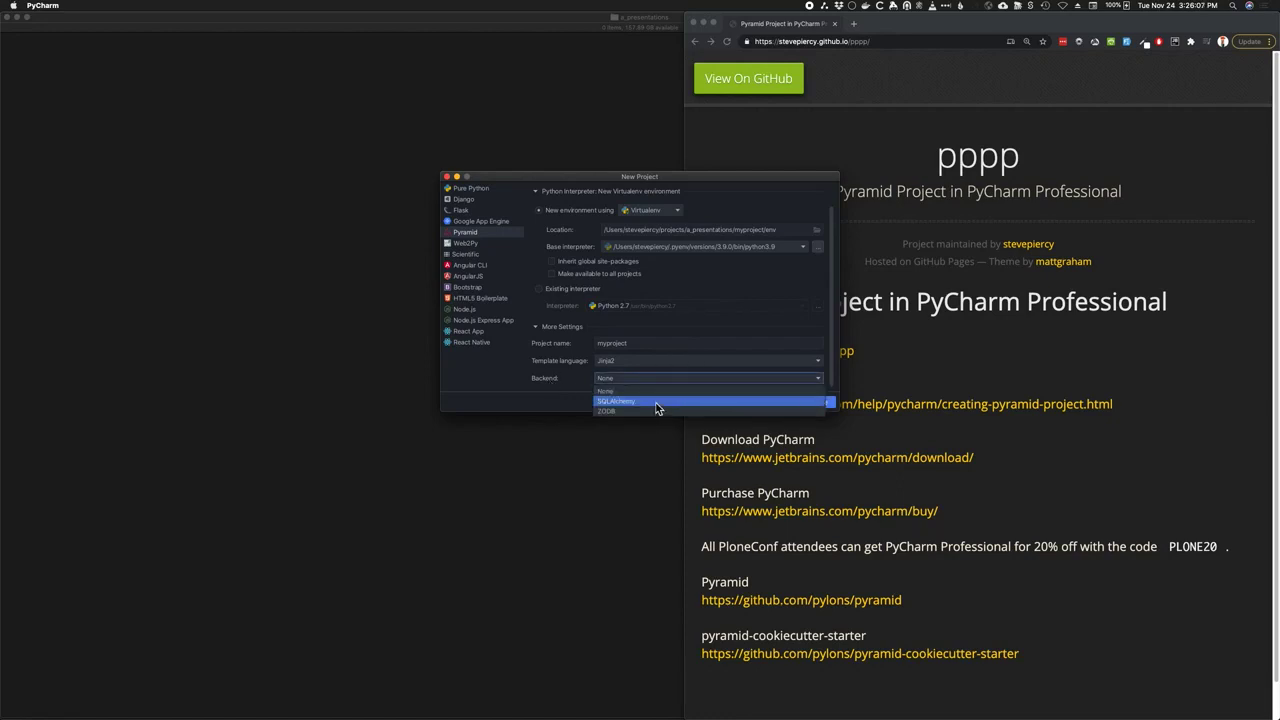
pyautogui.click(616, 400)
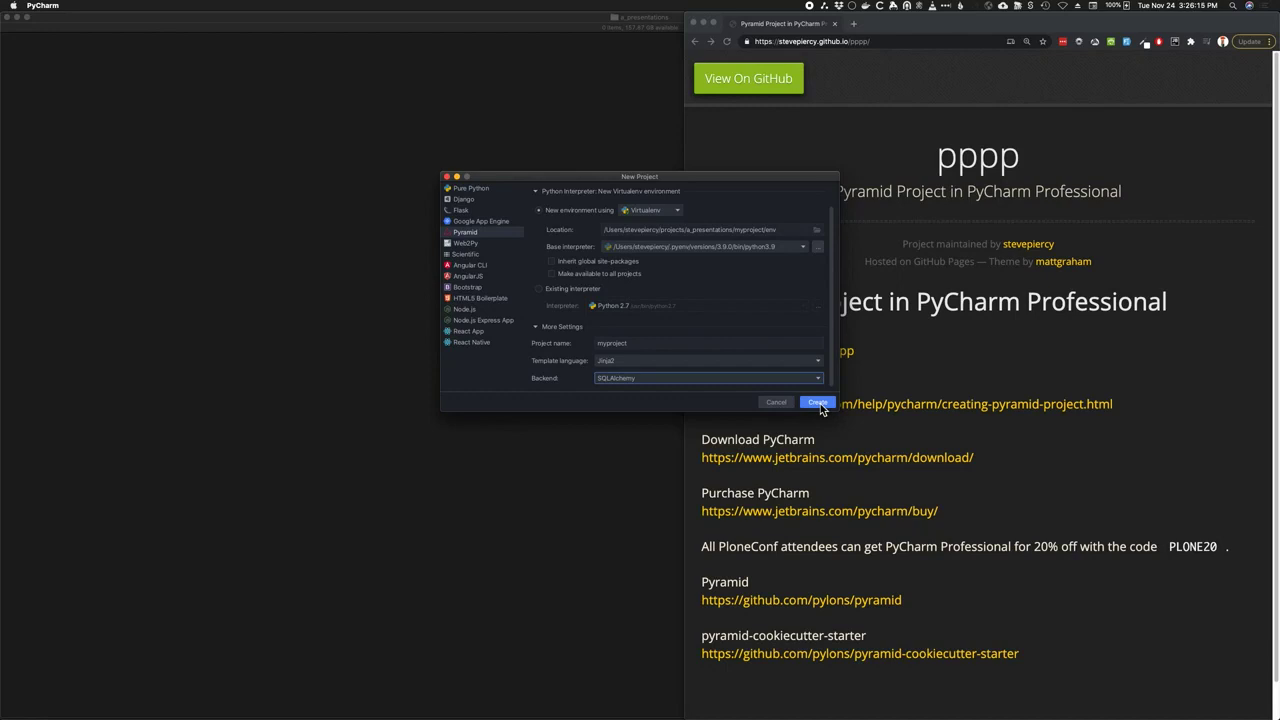
pyautogui.click(816, 402)
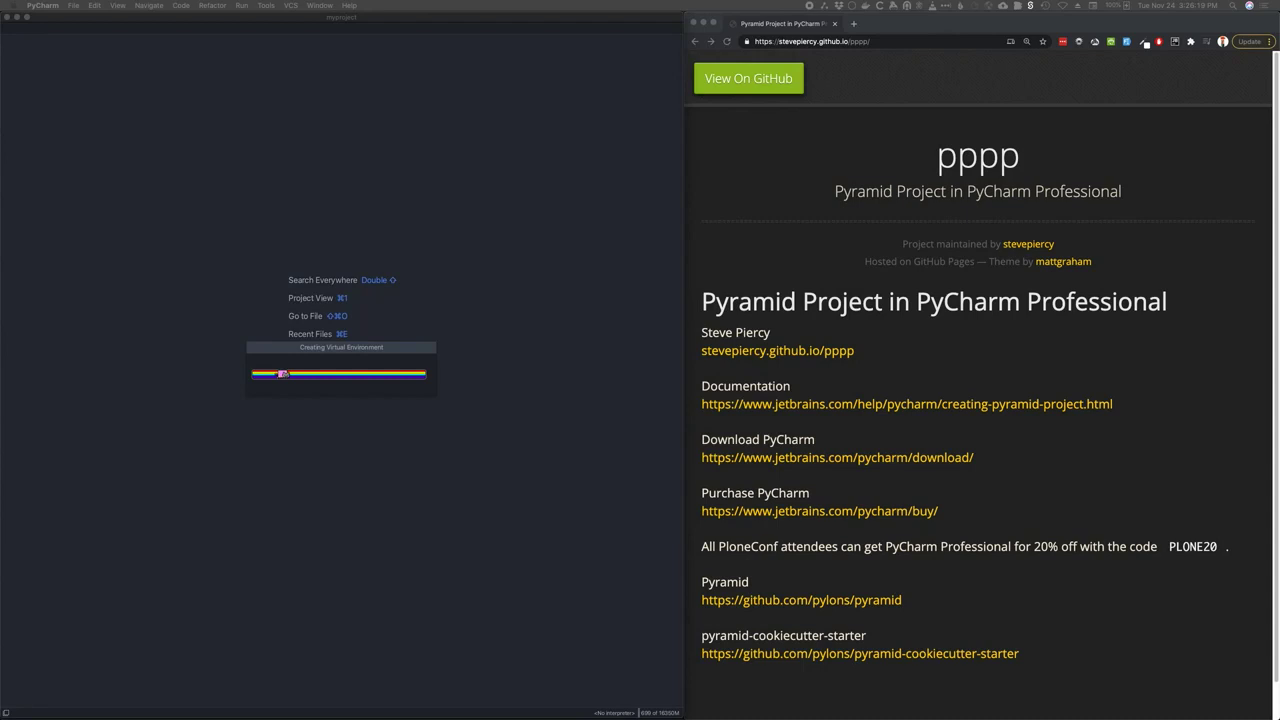
pyautogui.moveTo(220, 248)
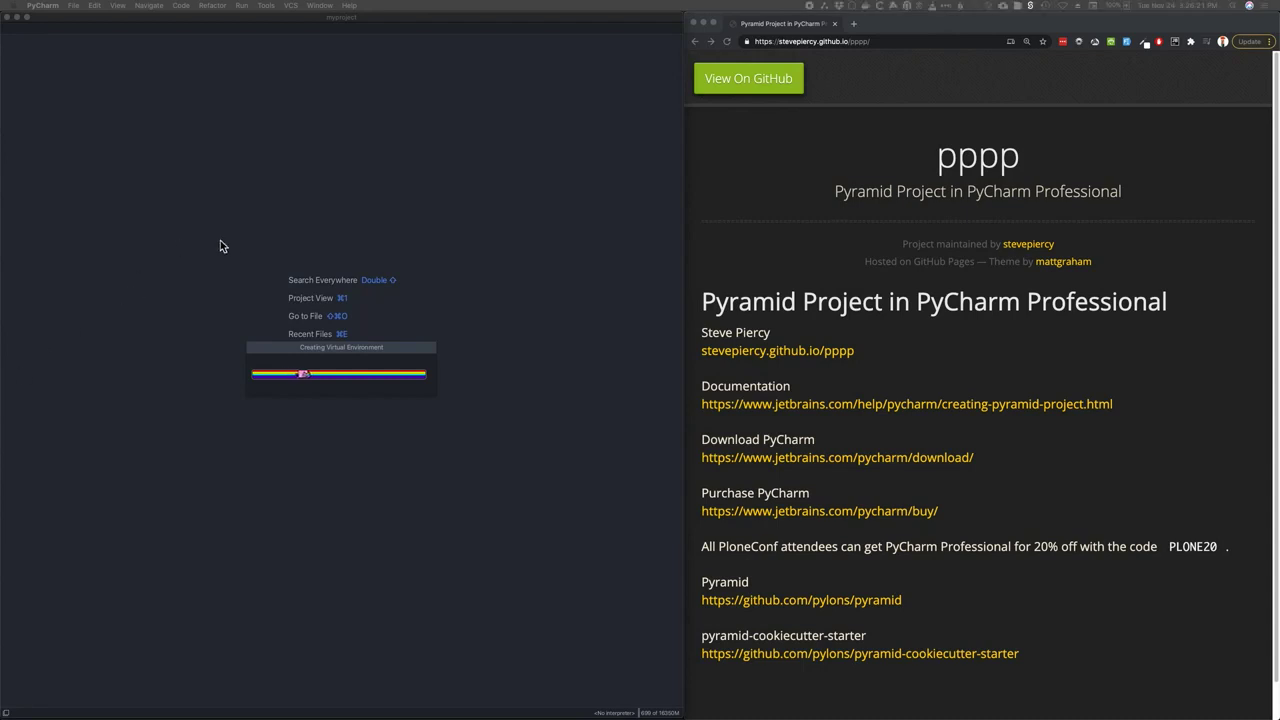
pyautogui.moveTo(270, 232)
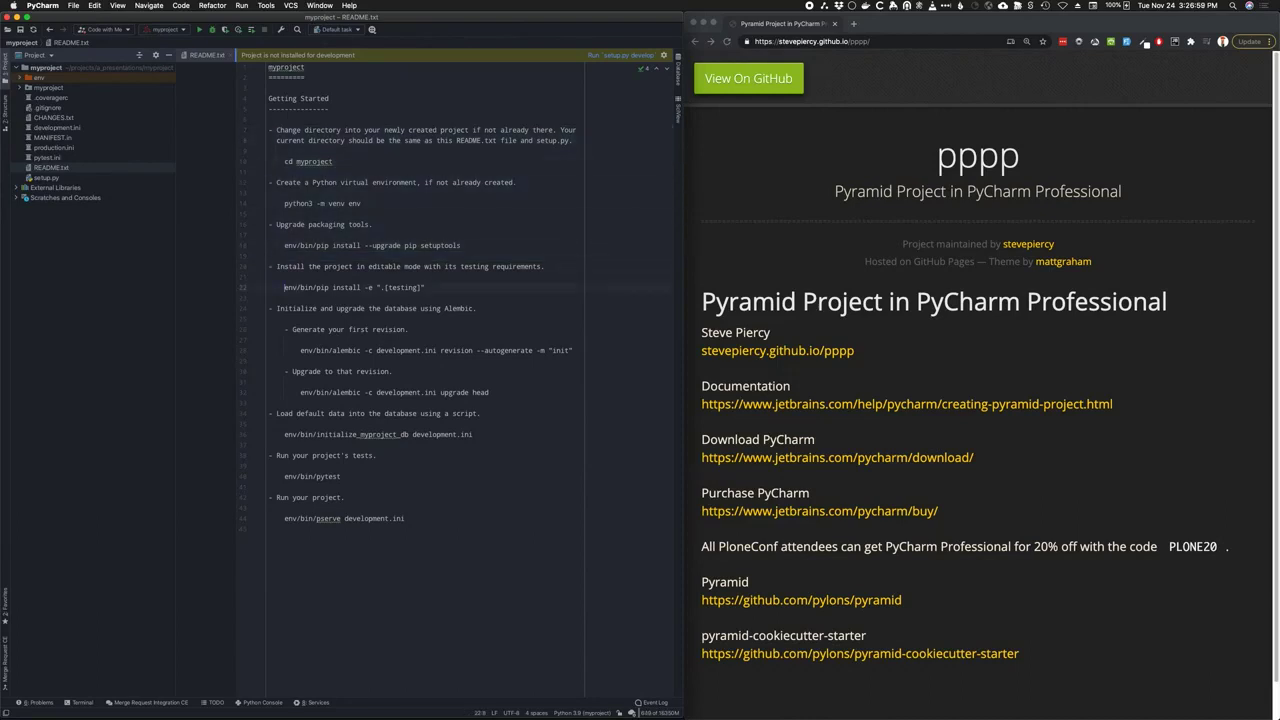
# Select the install-with-testing command line in README.txt to run it in the Terminal
pyautogui.tripleClick(350, 288)
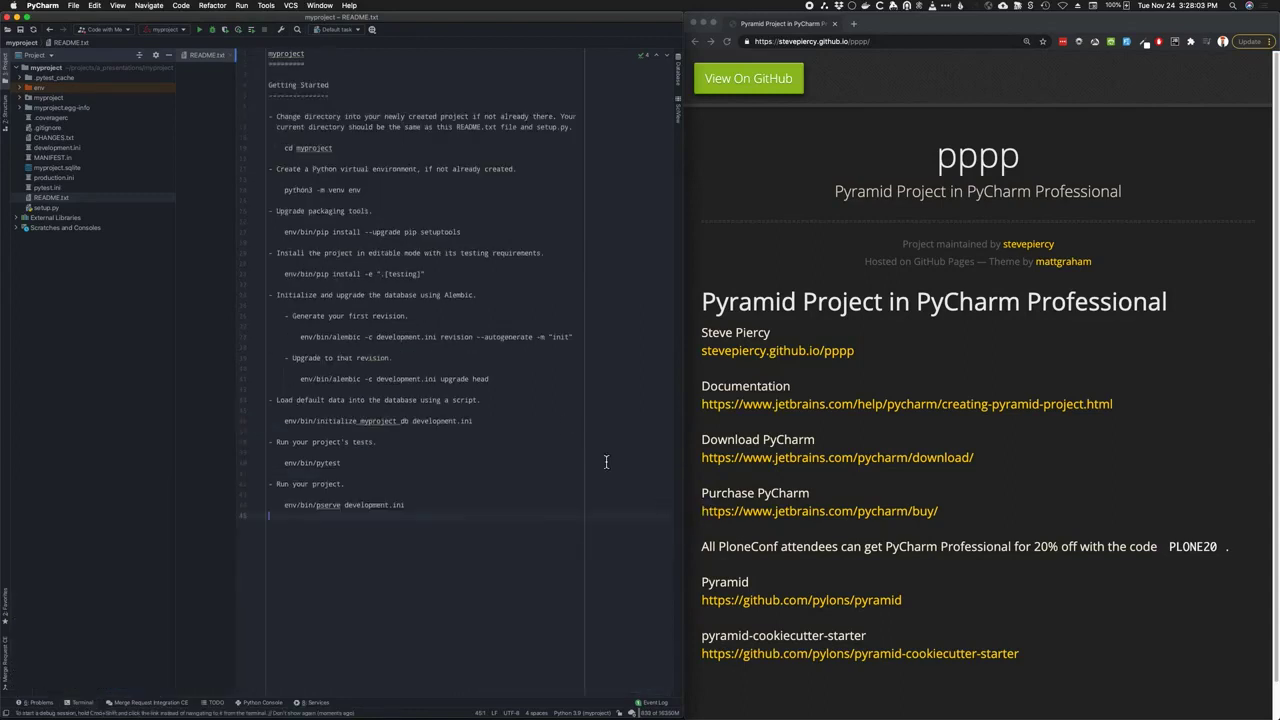
pyautogui.moveTo(238, 250)
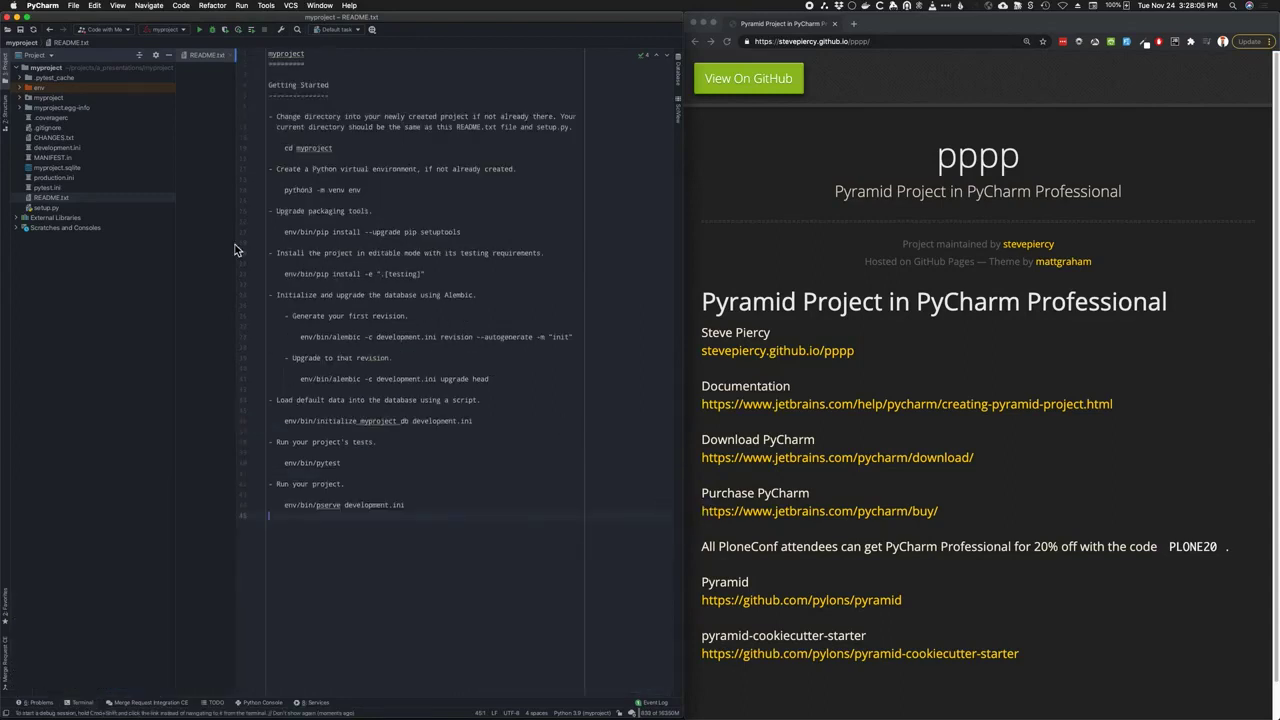
# Connect myproject.sqlite in the Database window and show the models table's data
pyautogui.click(56, 168)
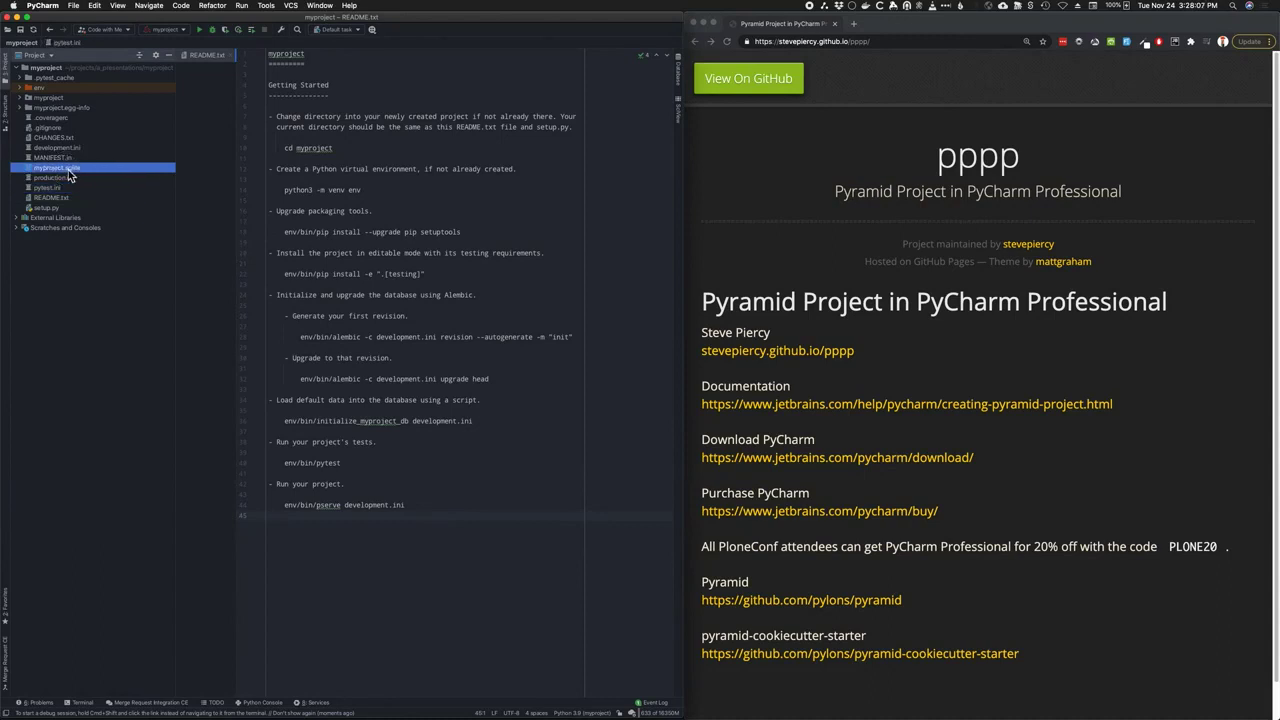
pyautogui.doubleClick(56, 168)
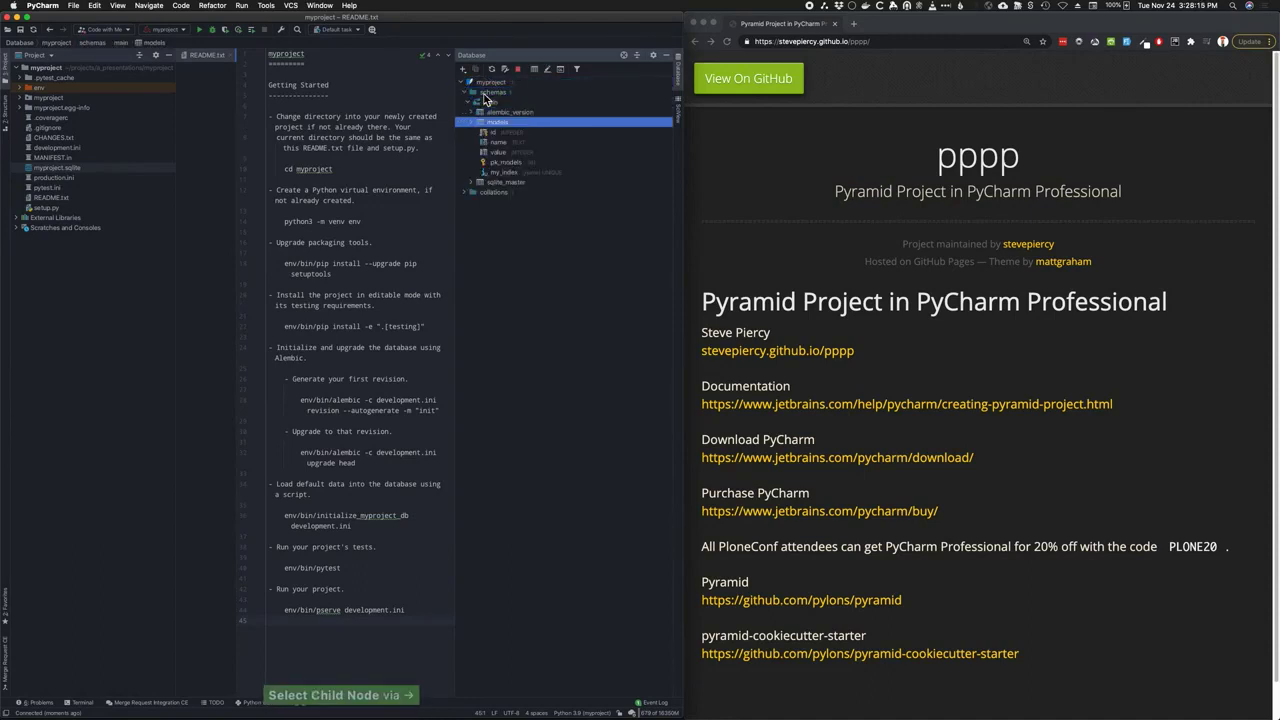
pyautogui.press('Down')
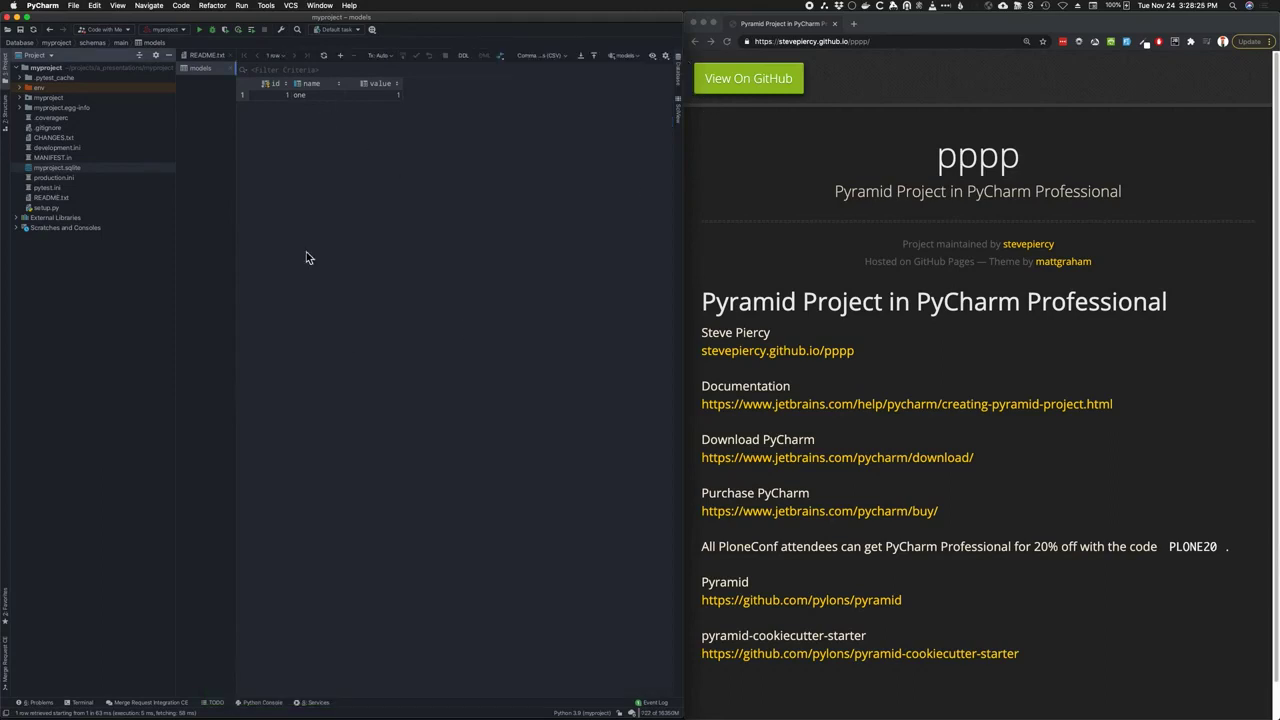
pyautogui.moveTo(312, 298)
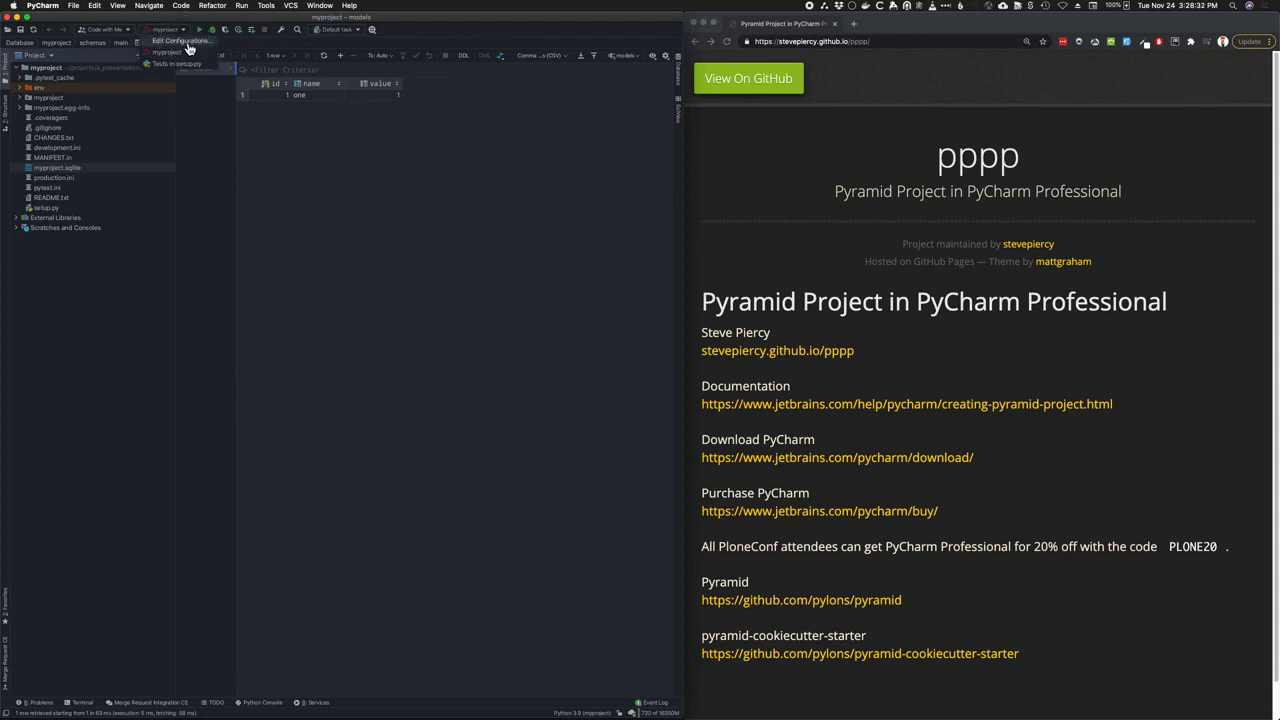
# Make the myproject run configuration launch a browser, run the app, then expand the package
pyautogui.click(180, 40)
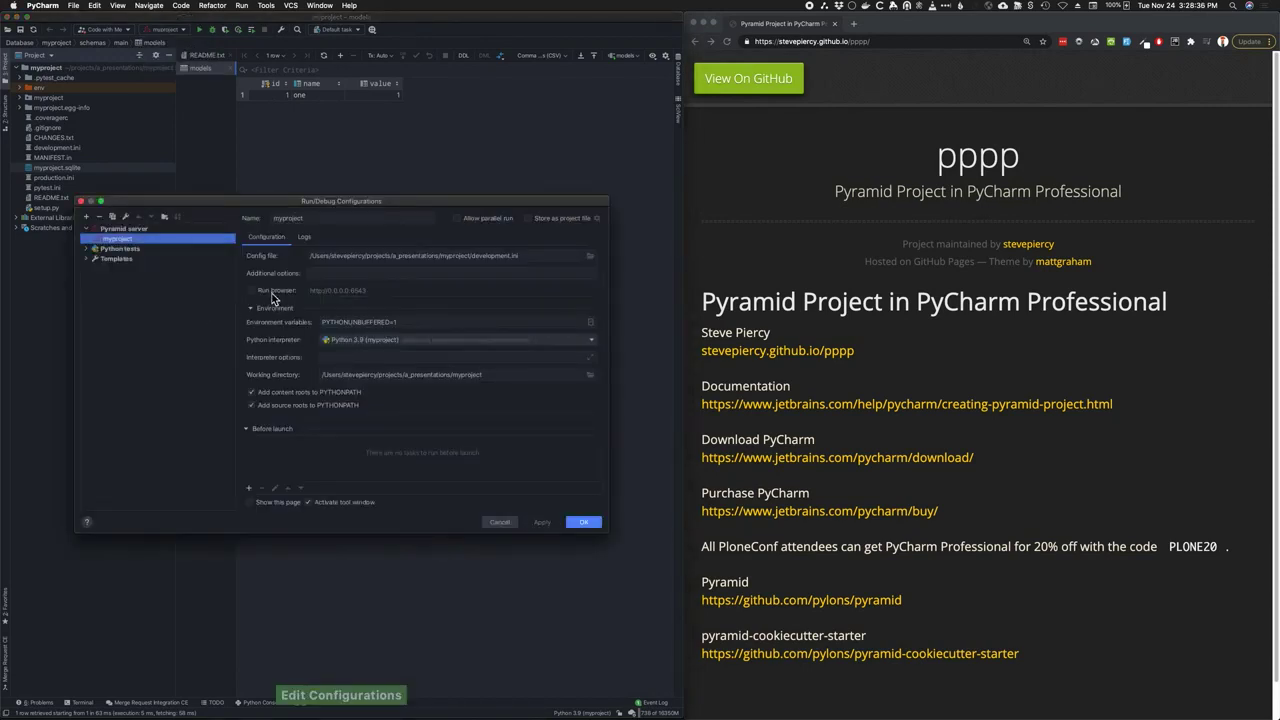
pyautogui.click(252, 290)
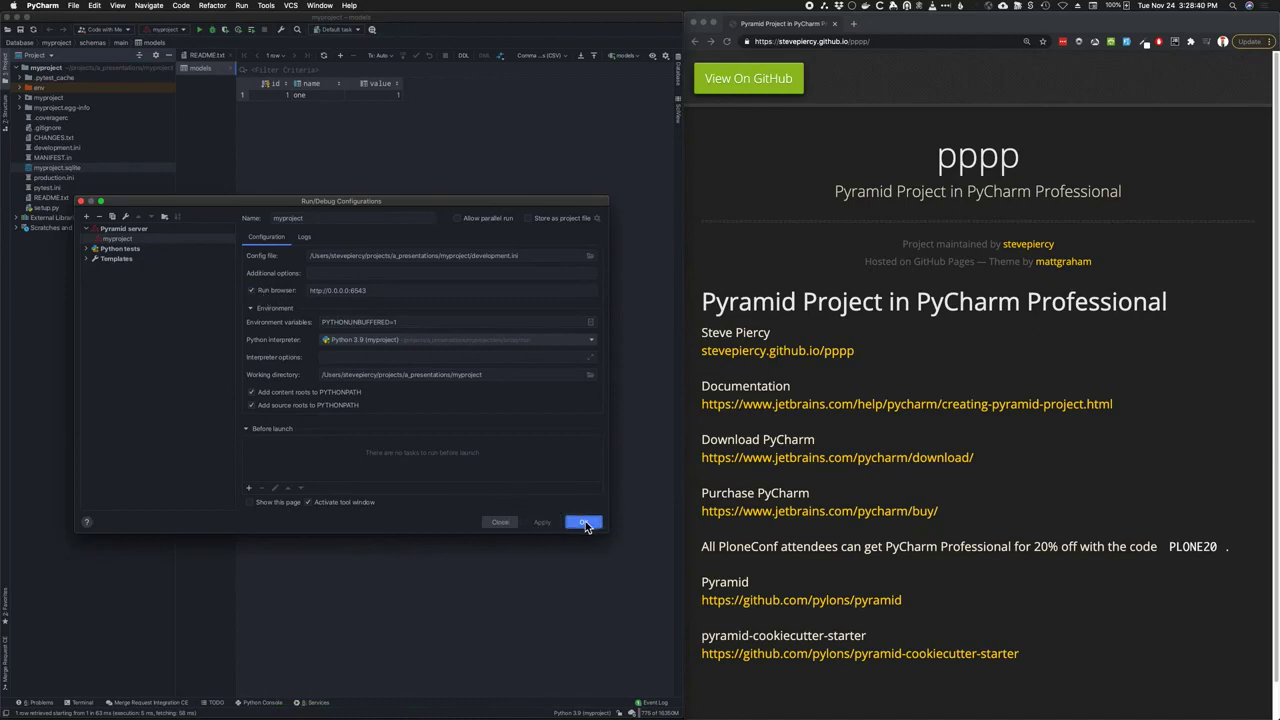
pyautogui.click(584, 522)
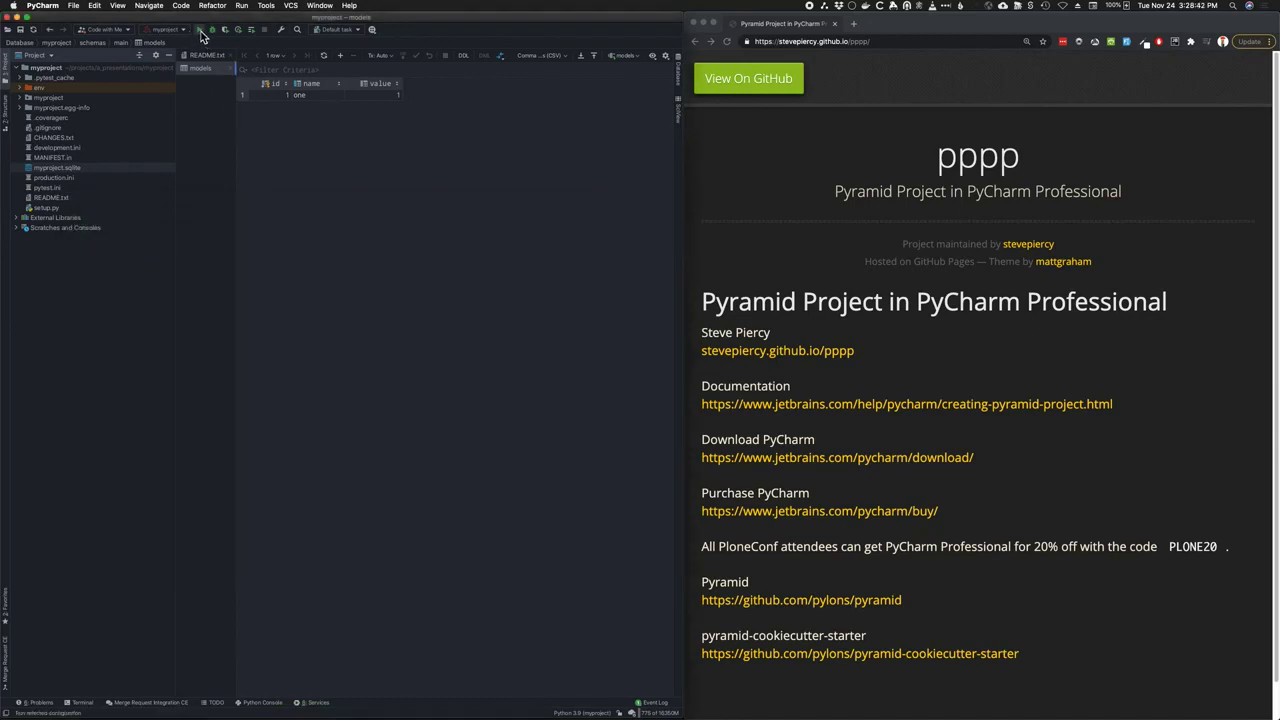
pyautogui.click(200, 30)
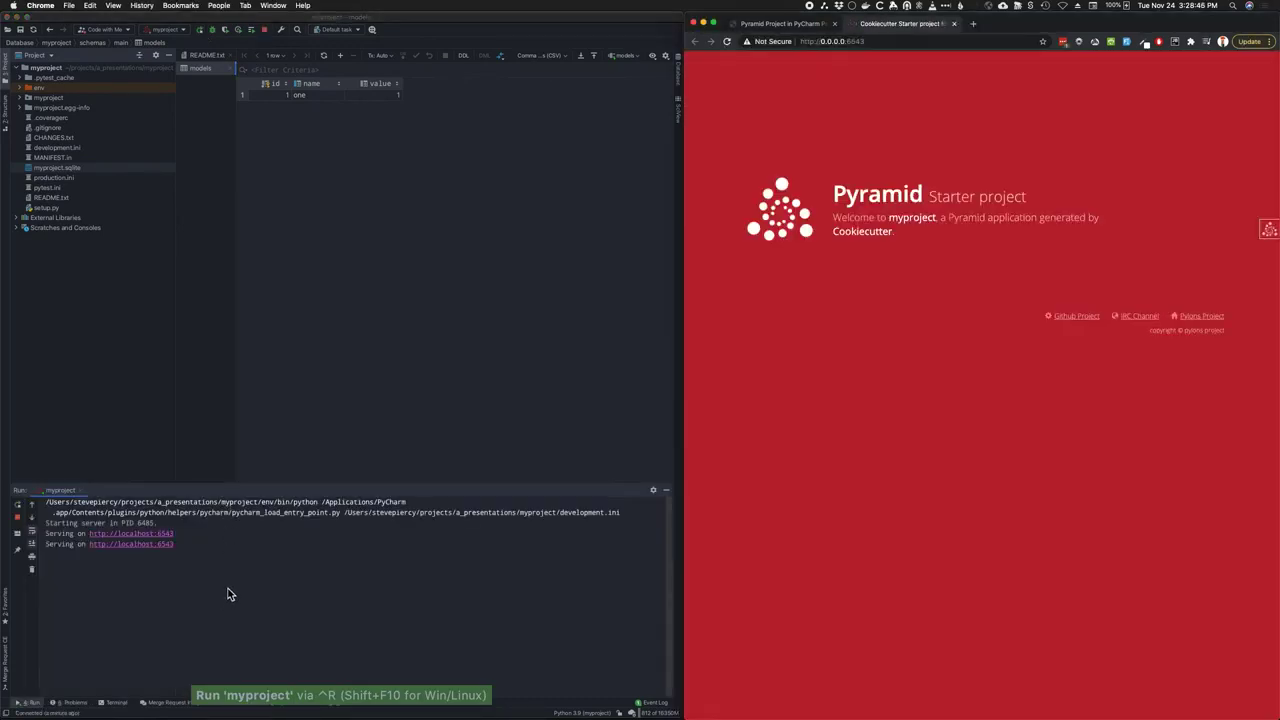
pyautogui.moveTo(936, 496)
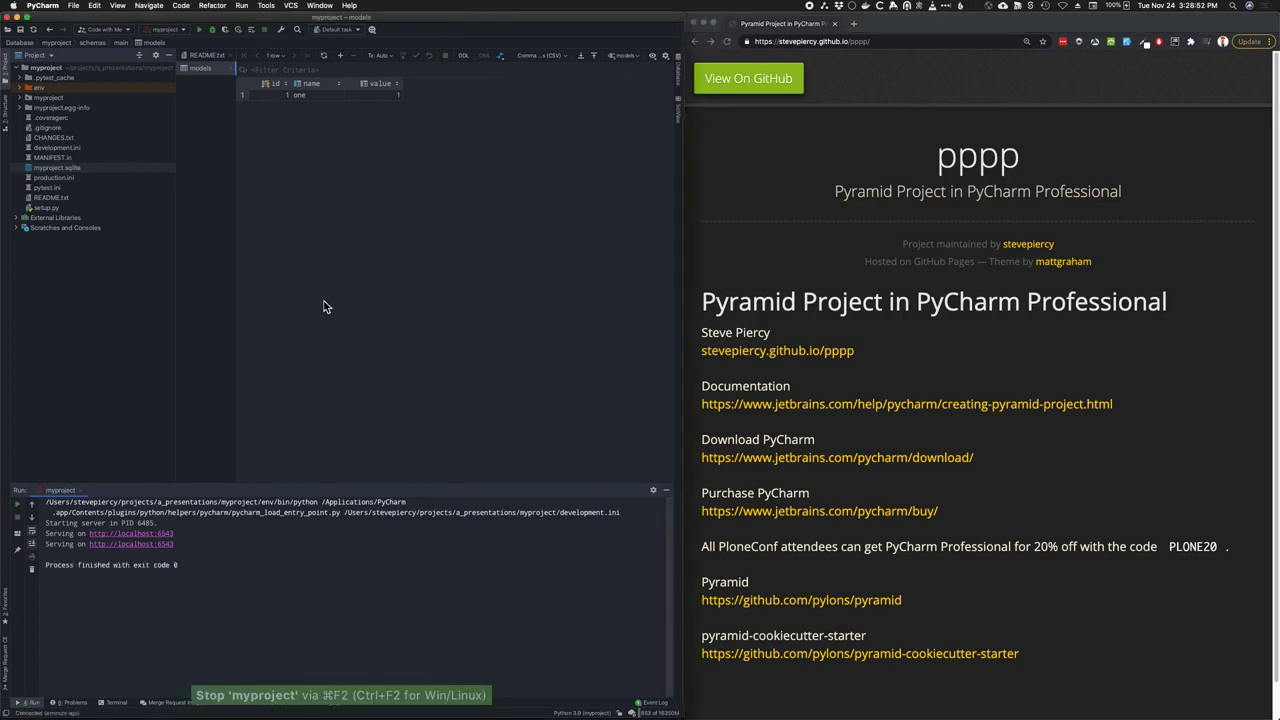
pyautogui.click(48, 98)
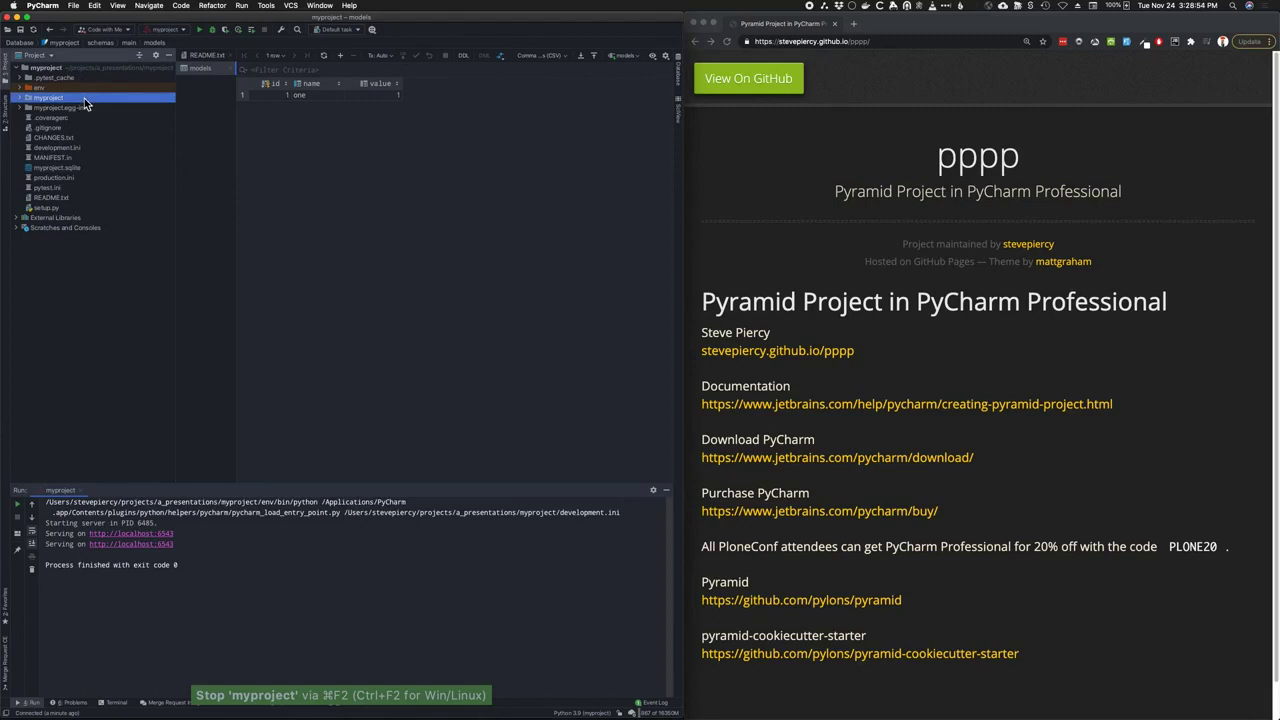
# Set a breakpoint on the query line in views/default.py and debug the app
pyautogui.click(28, 96)
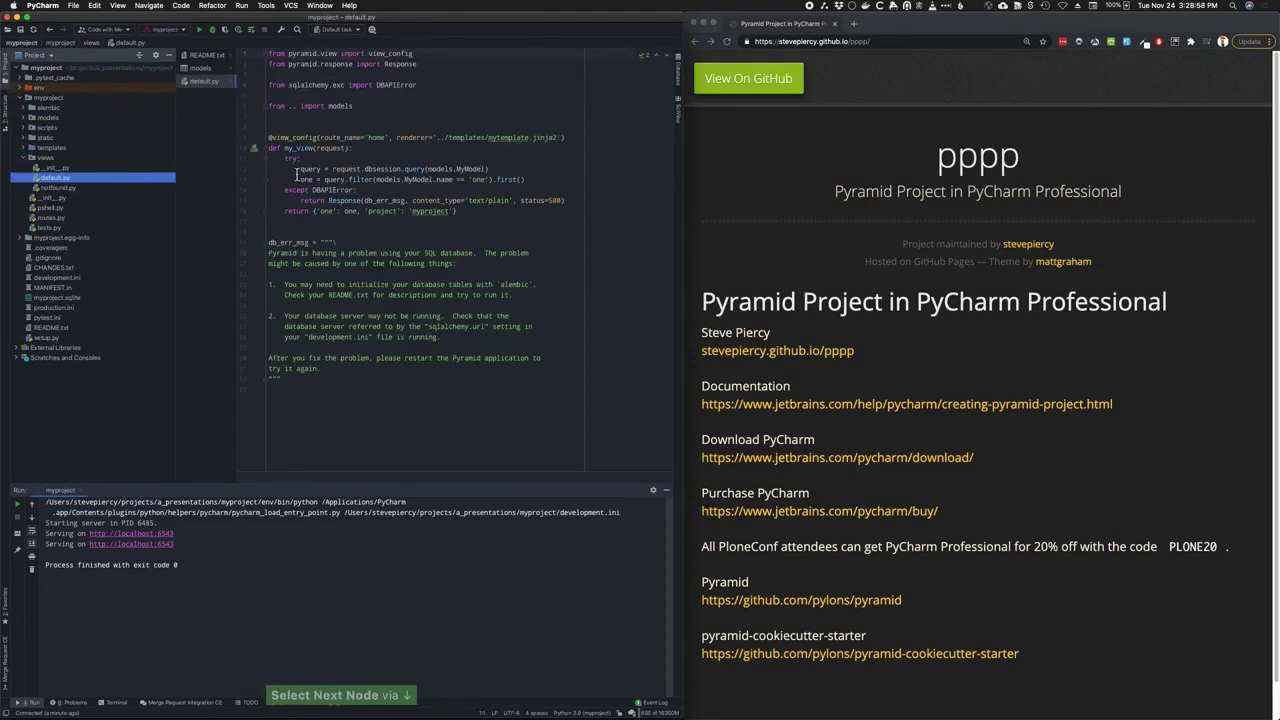
pyautogui.click(256, 168)
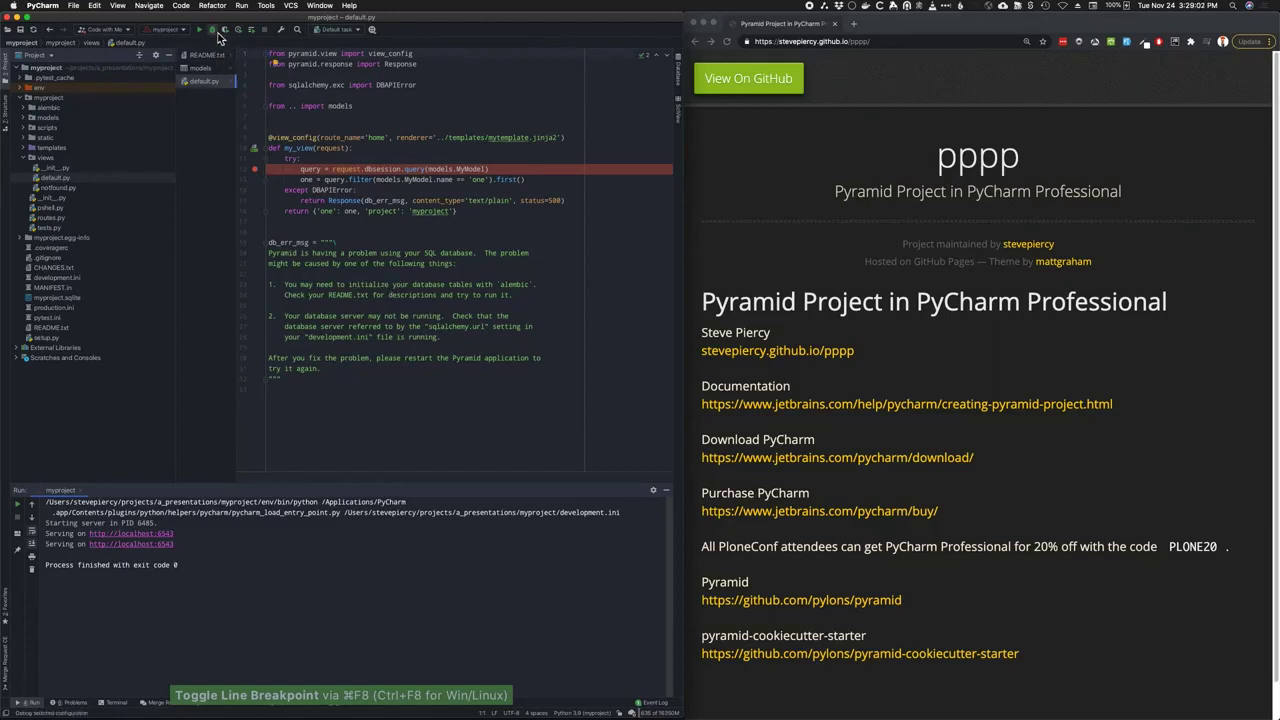
pyautogui.click(212, 30)
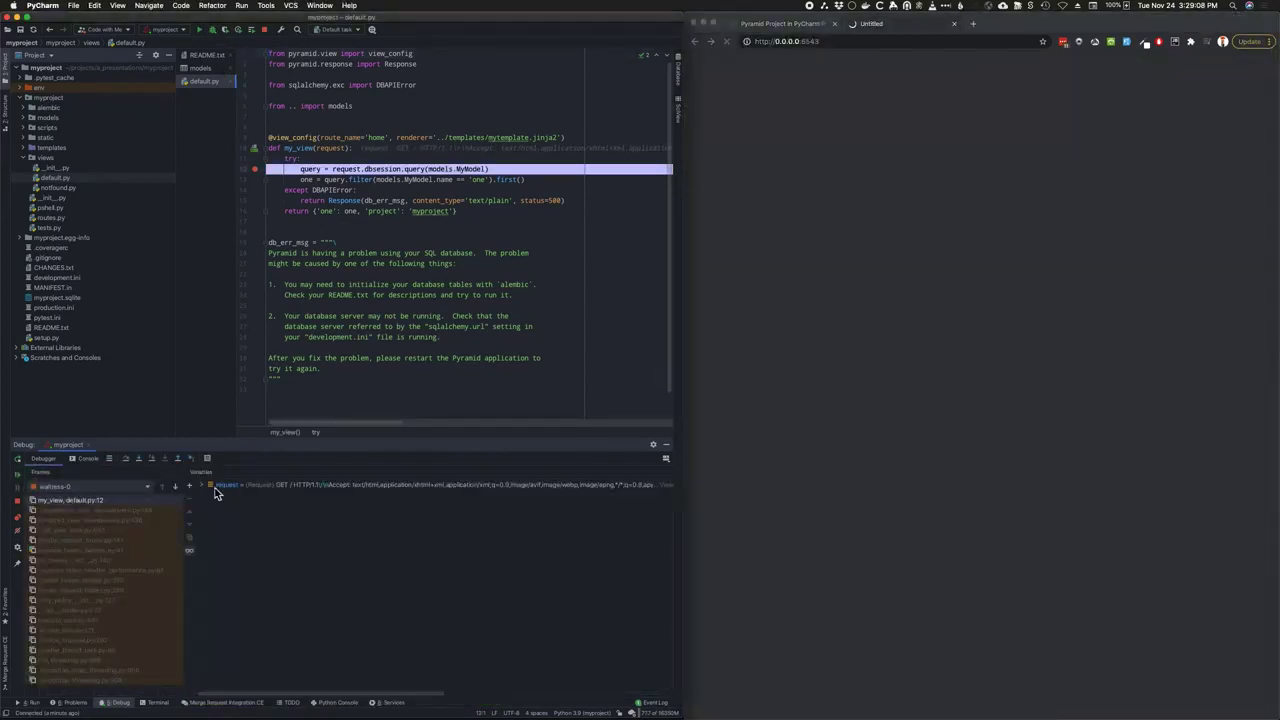
# Inspect the request variable, step over the query, then stop the debugger
pyautogui.click(208, 486)
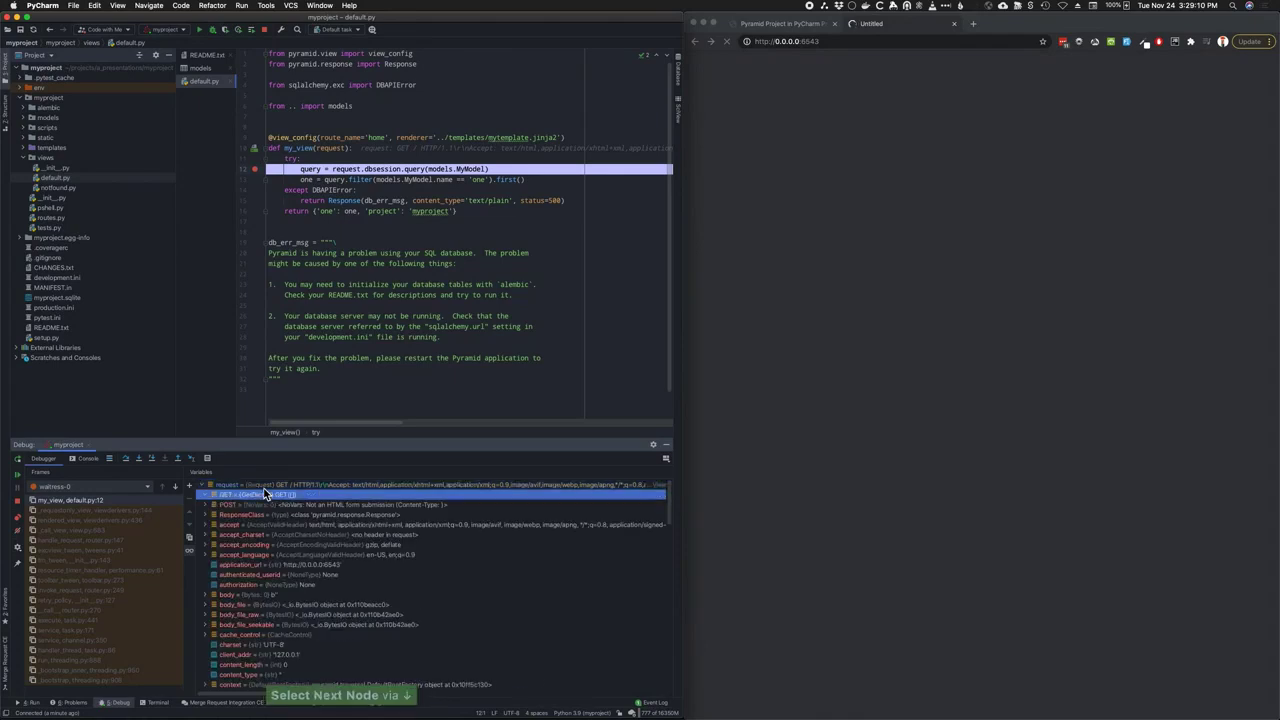
pyautogui.click(204, 494)
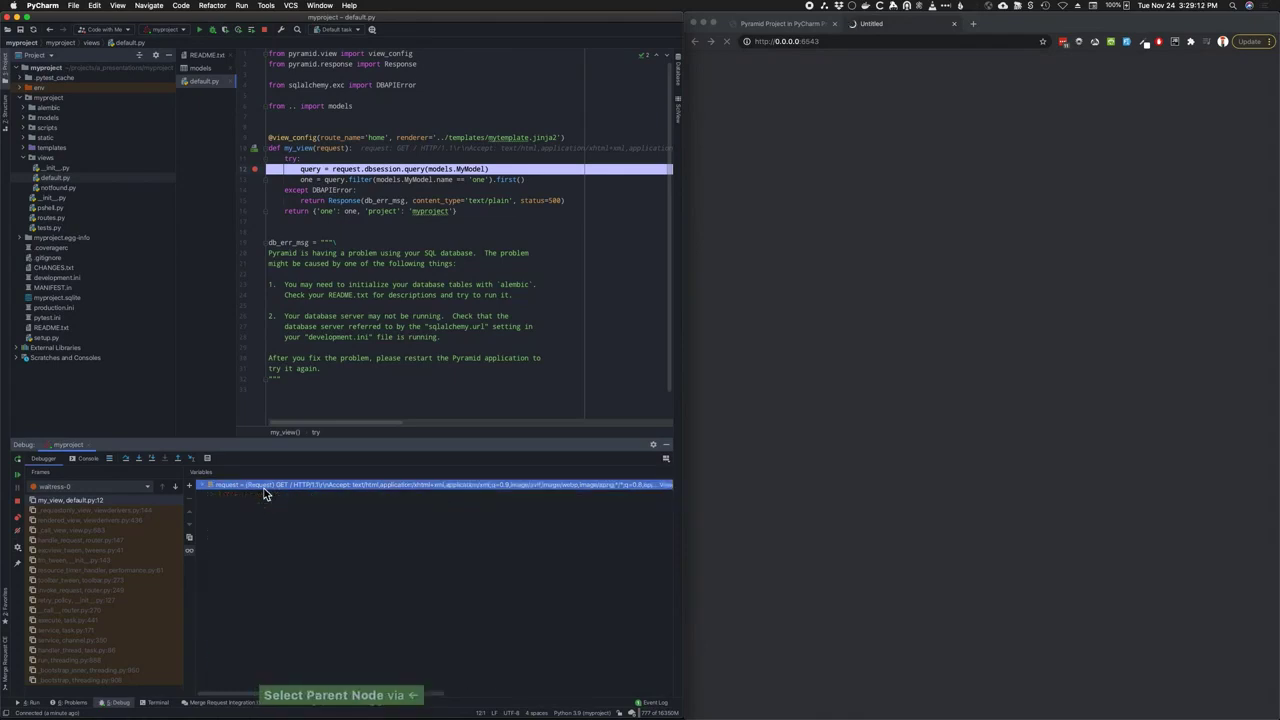
pyautogui.moveTo(126, 458)
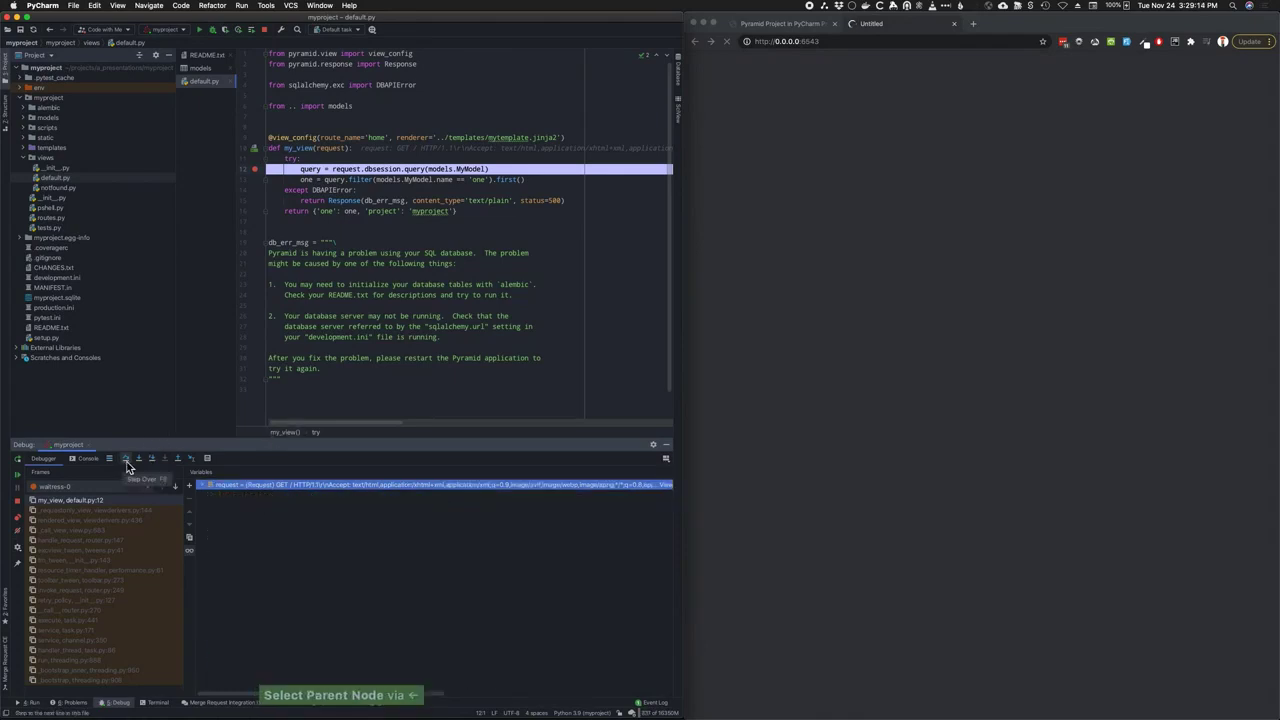
pyautogui.click(126, 458)
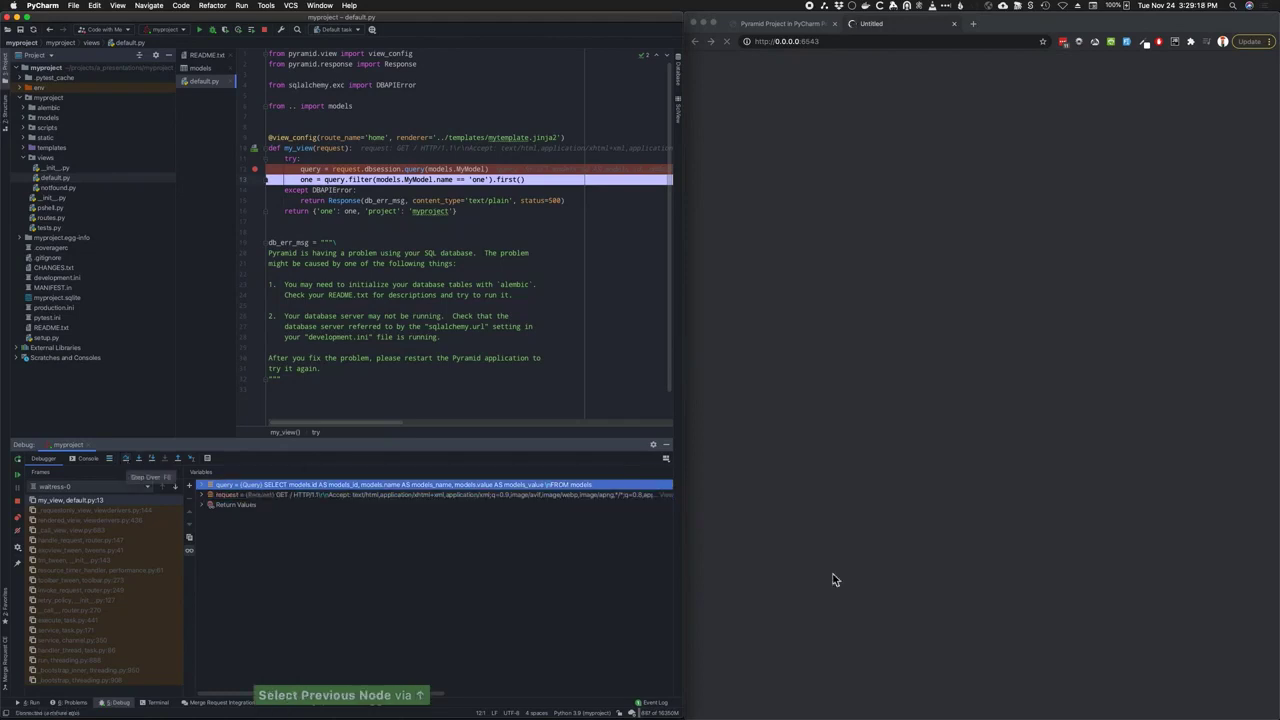
pyautogui.moveTo(324, 512)
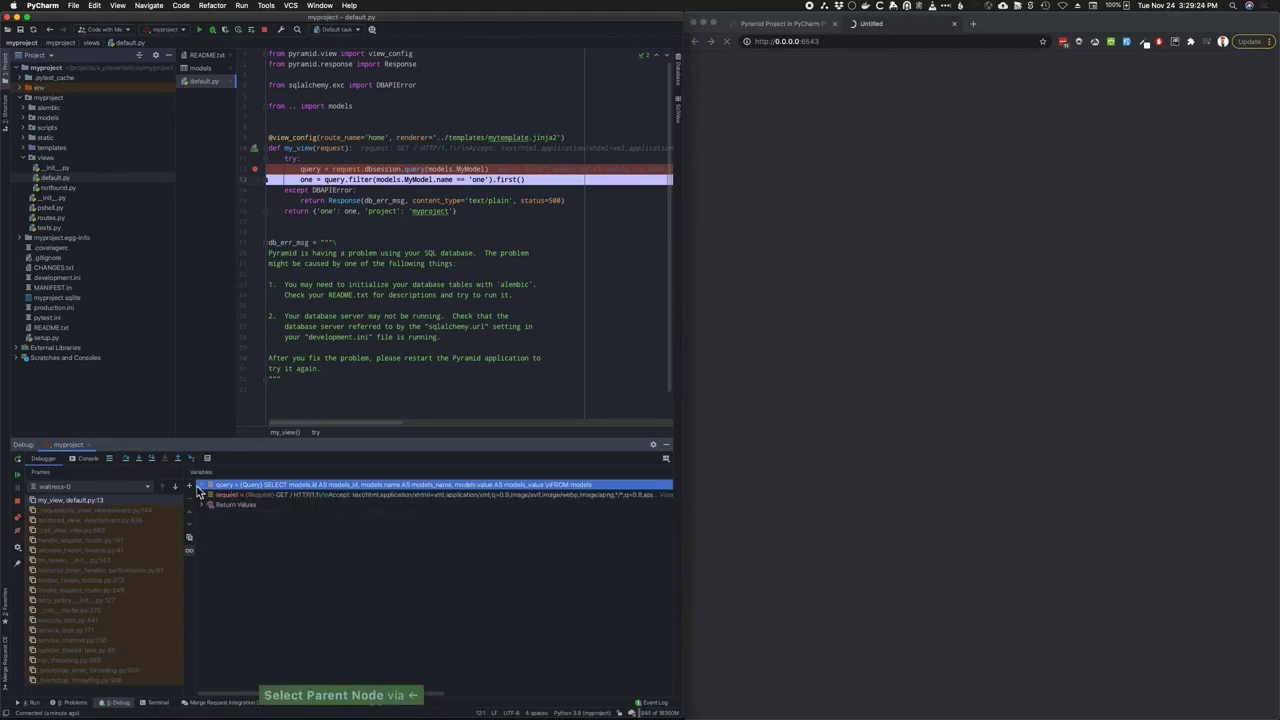
pyautogui.click(126, 458)
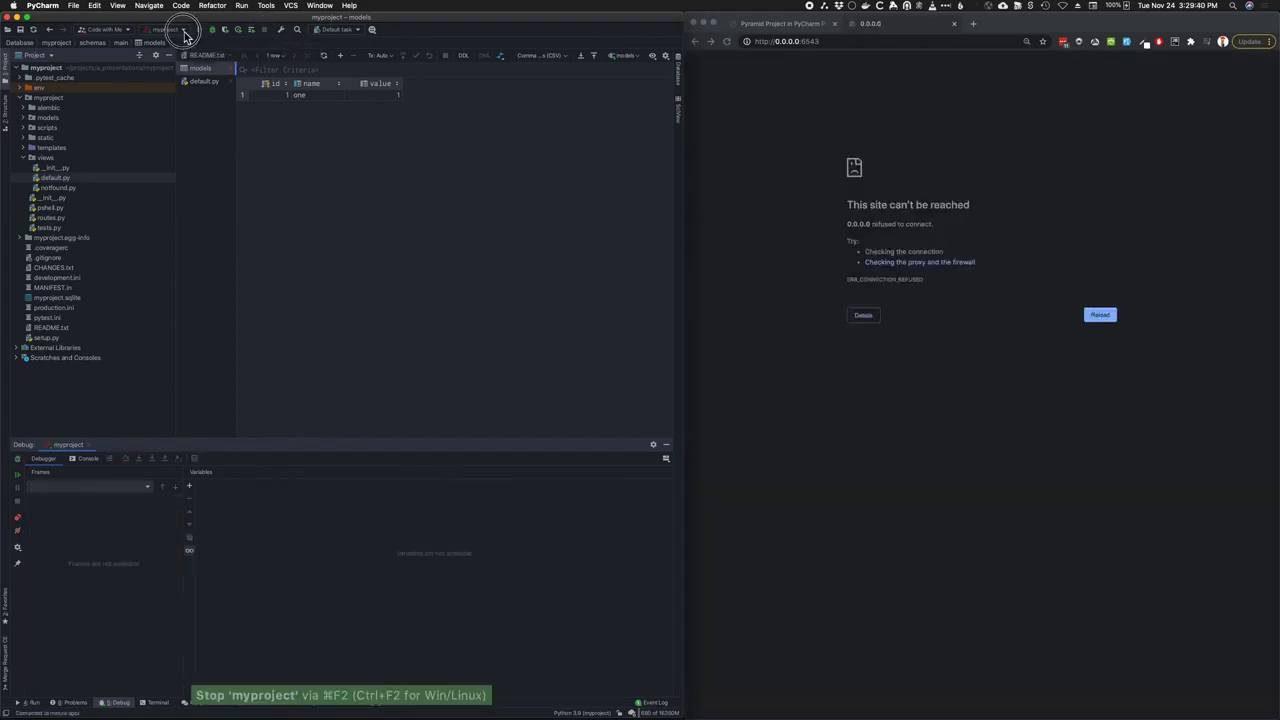
# Add a pytest configuration targeting the myproject folder with the project path as working directory, and run it
pyautogui.click(182, 30)
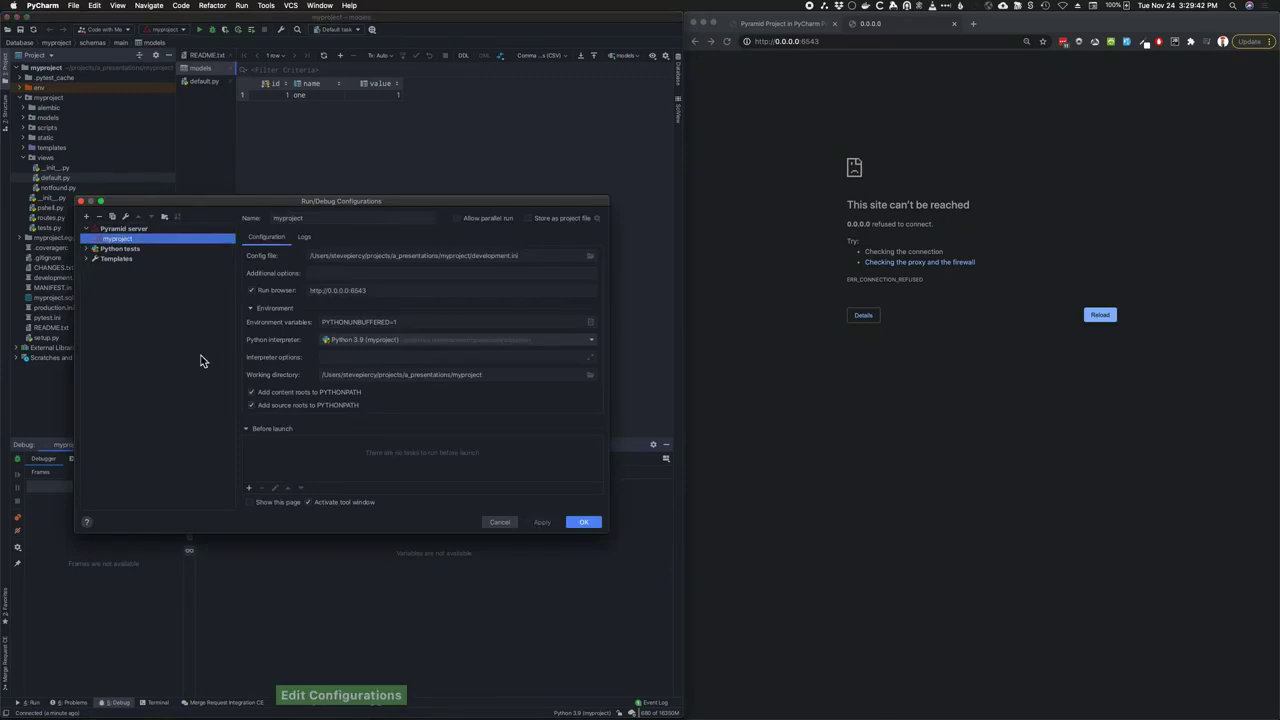
pyautogui.click(86, 216)
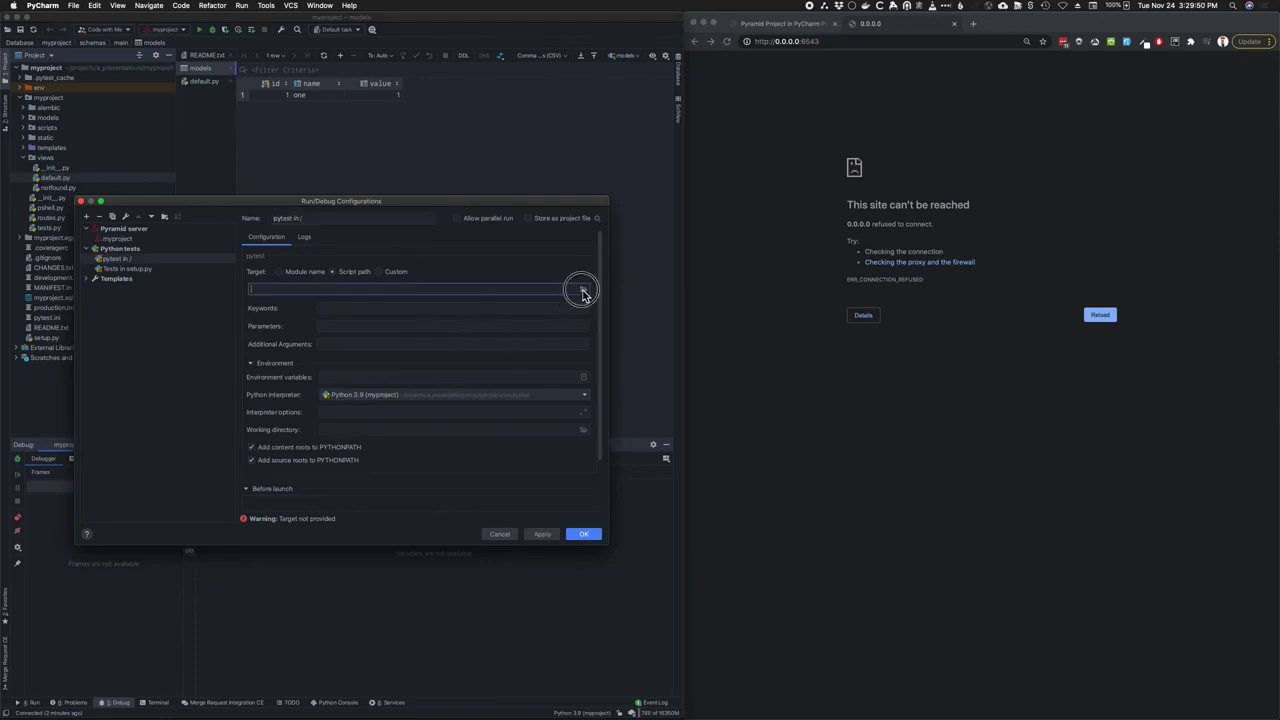
pyautogui.click(584, 288)
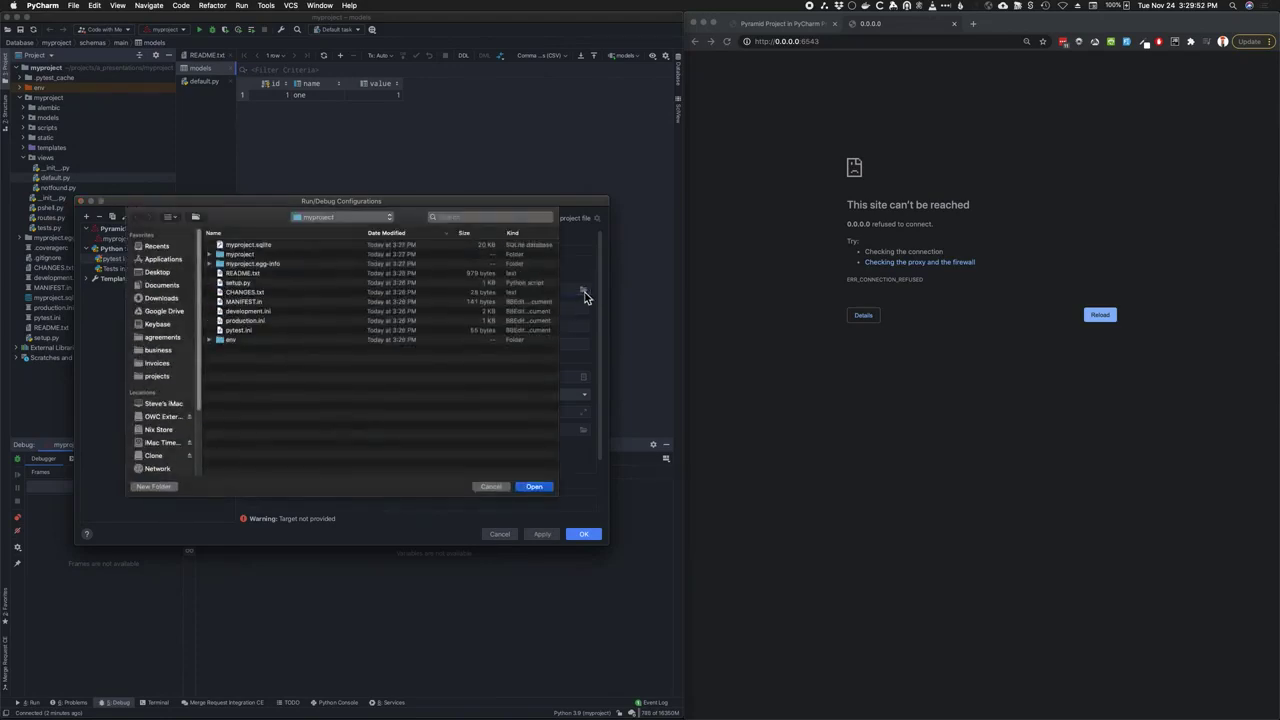
pyautogui.click(534, 486)
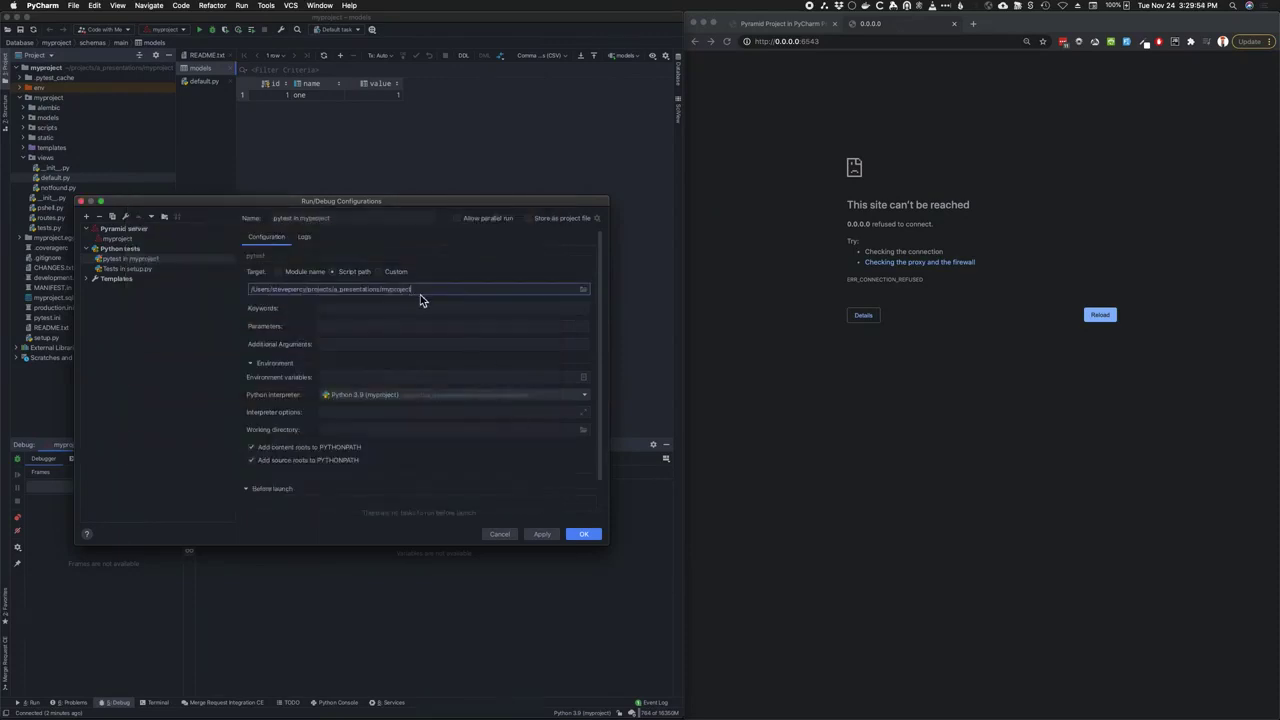
pyautogui.press('cmd+v')
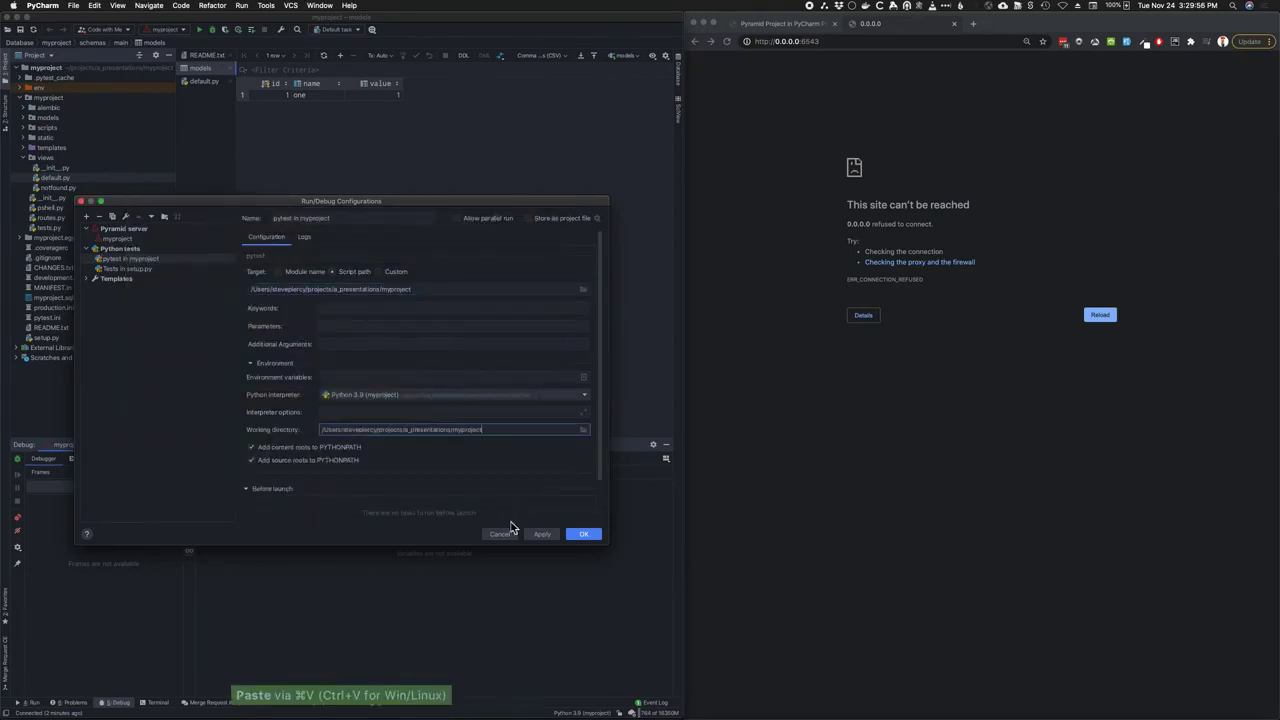
pyautogui.click(584, 532)
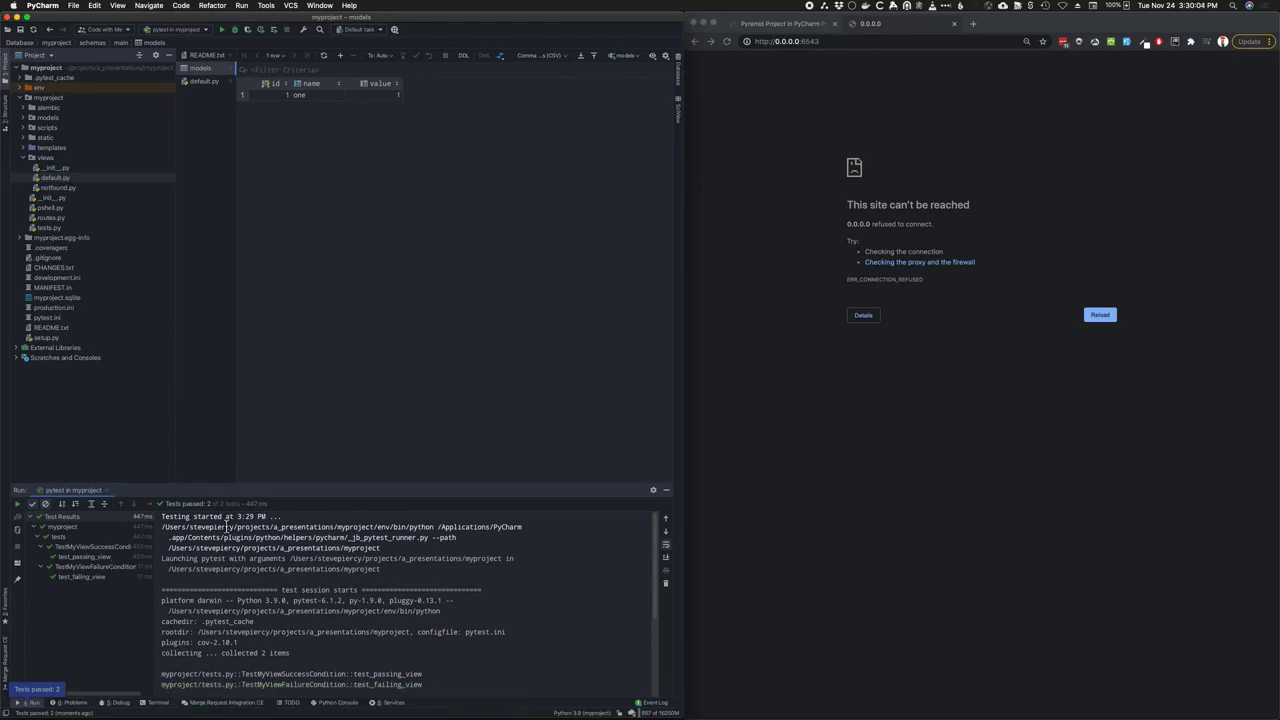
# Rerun only test_passing_view from the test results tree
pyautogui.rightClick(84, 556)
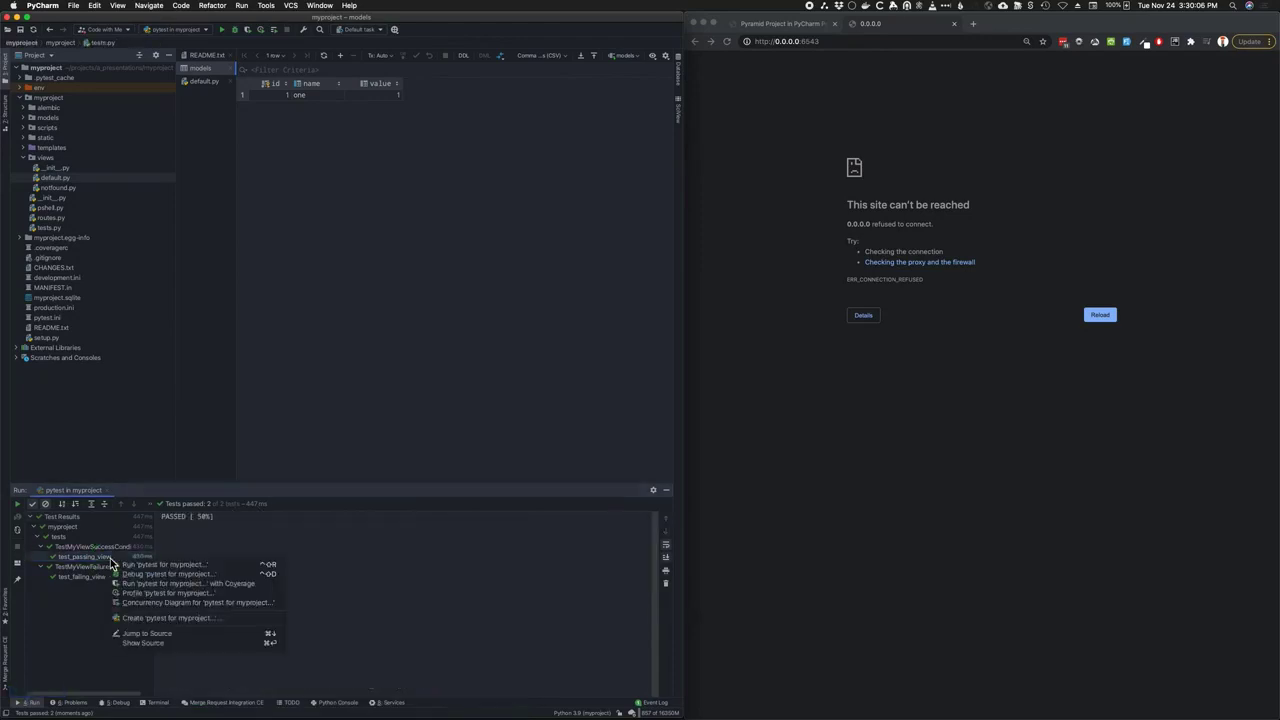
pyautogui.click(164, 564)
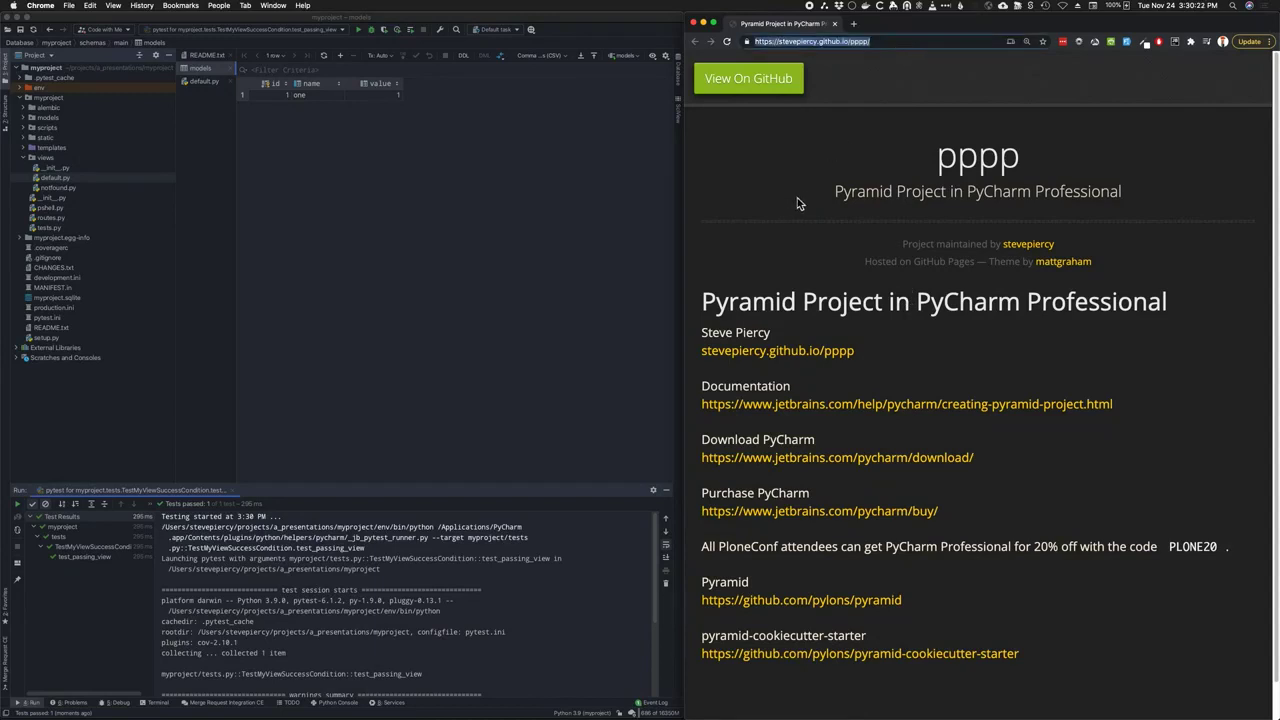
pyautogui.moveTo(1044, 556)
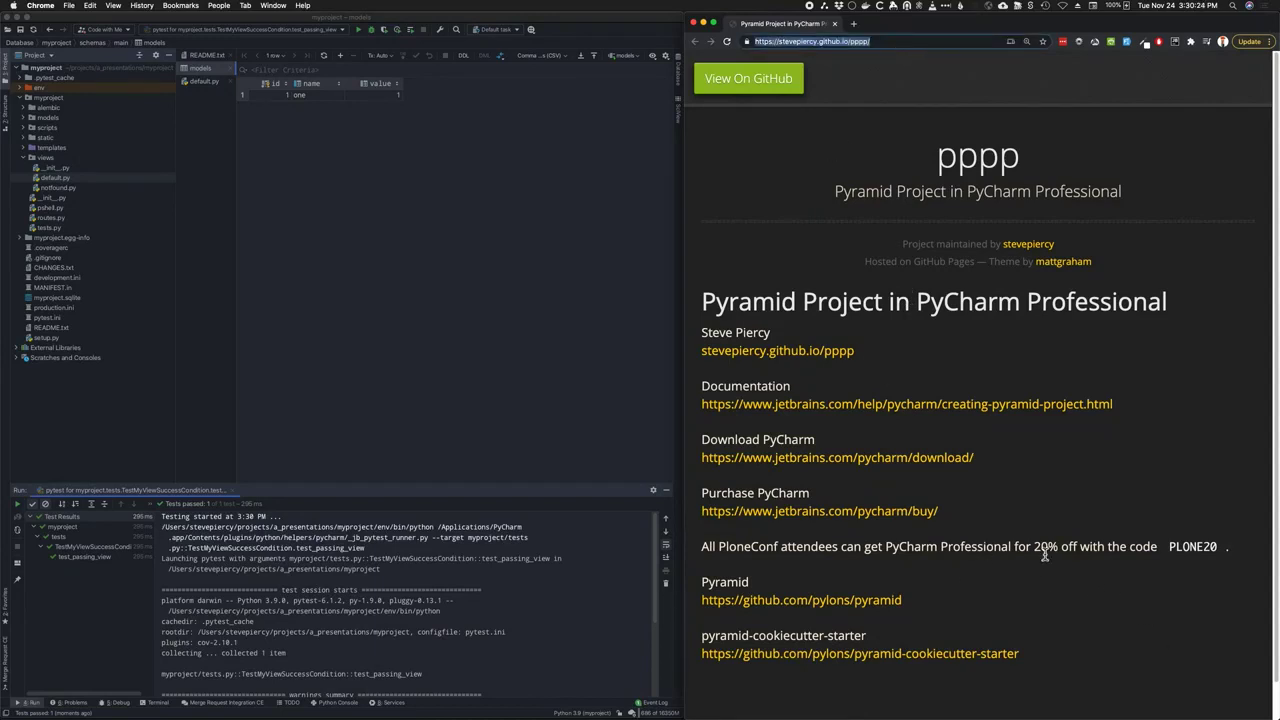
pyautogui.moveTo(940, 570)
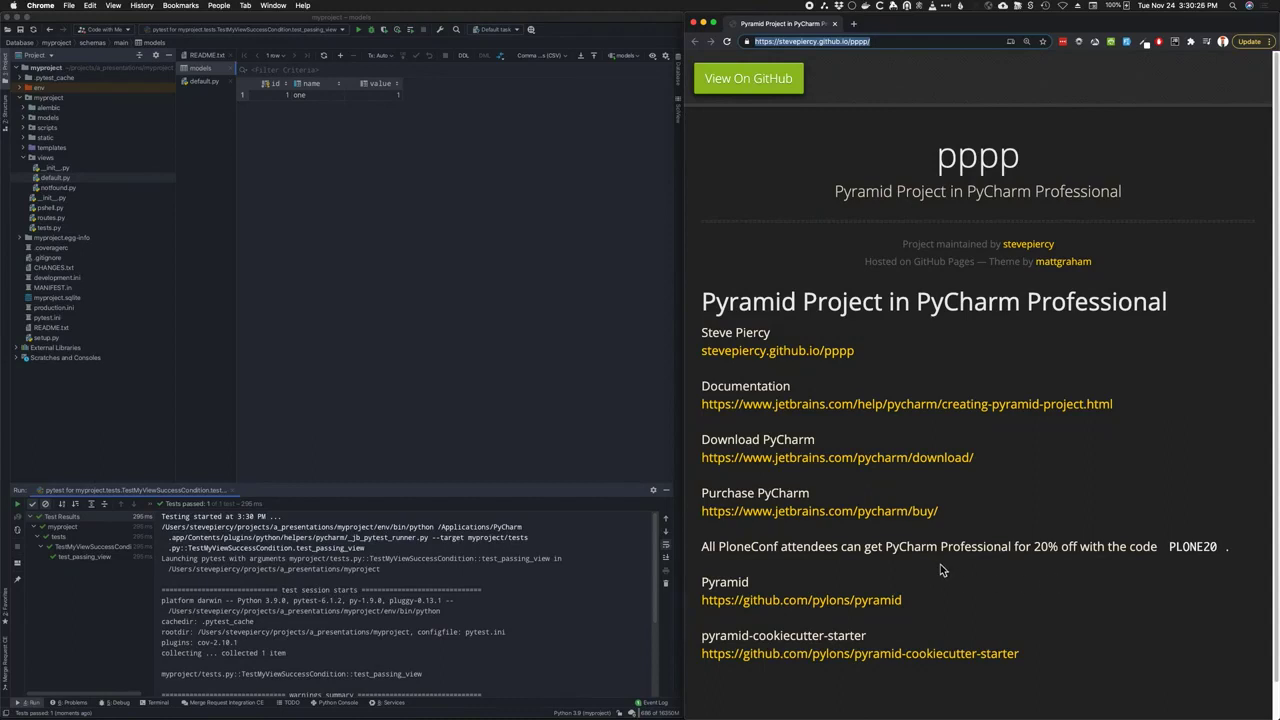
# Select the PLONE20 discount code on the pppp project page
pyautogui.doubleClick(1192, 548)
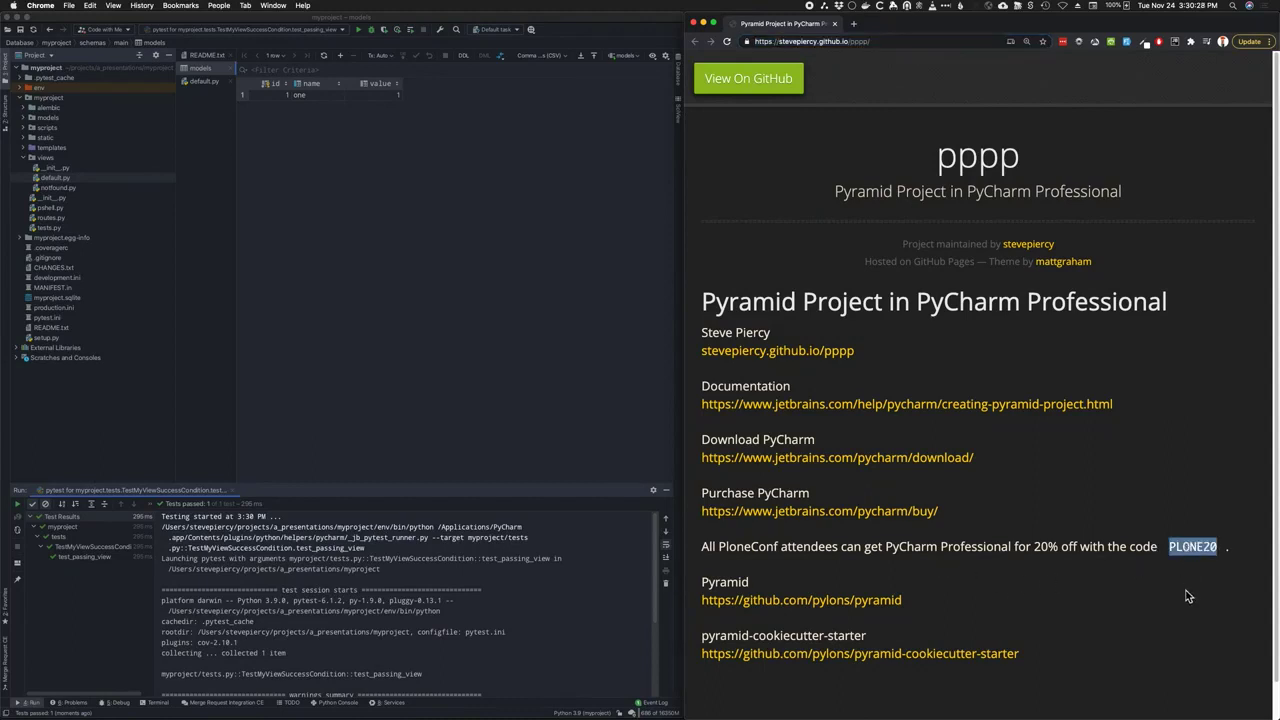